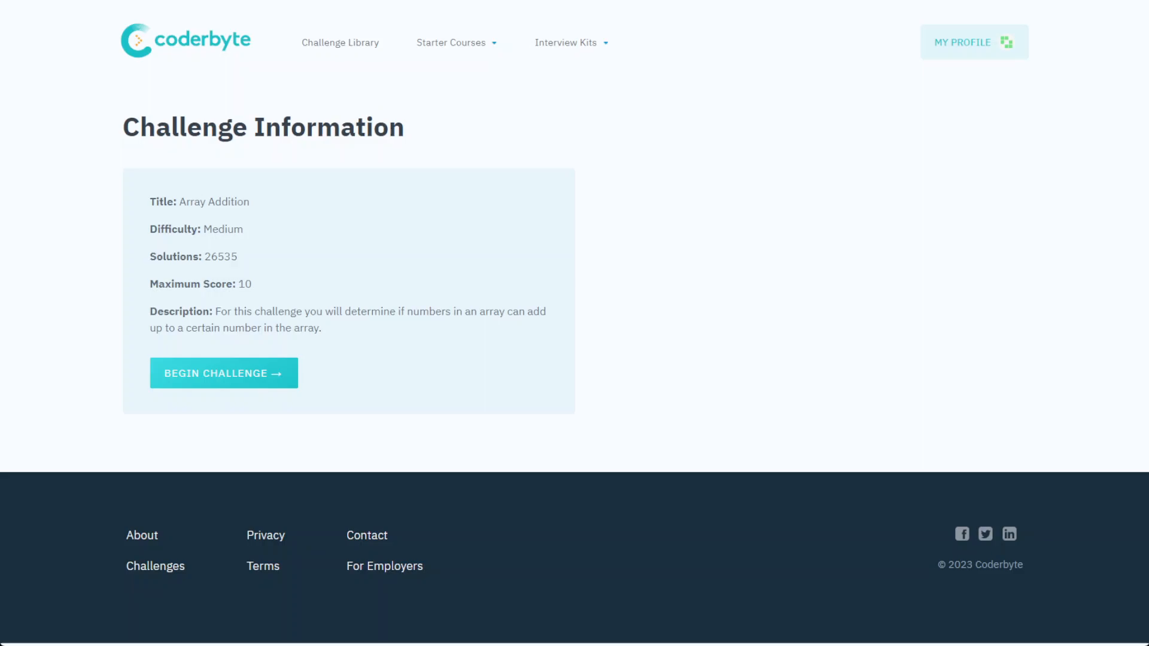
# - Begin the Array Addition challenge to load its description and JavaScript editor
pyautogui.moveTo(154, 328); pyautogui.dragTo(321, 328)
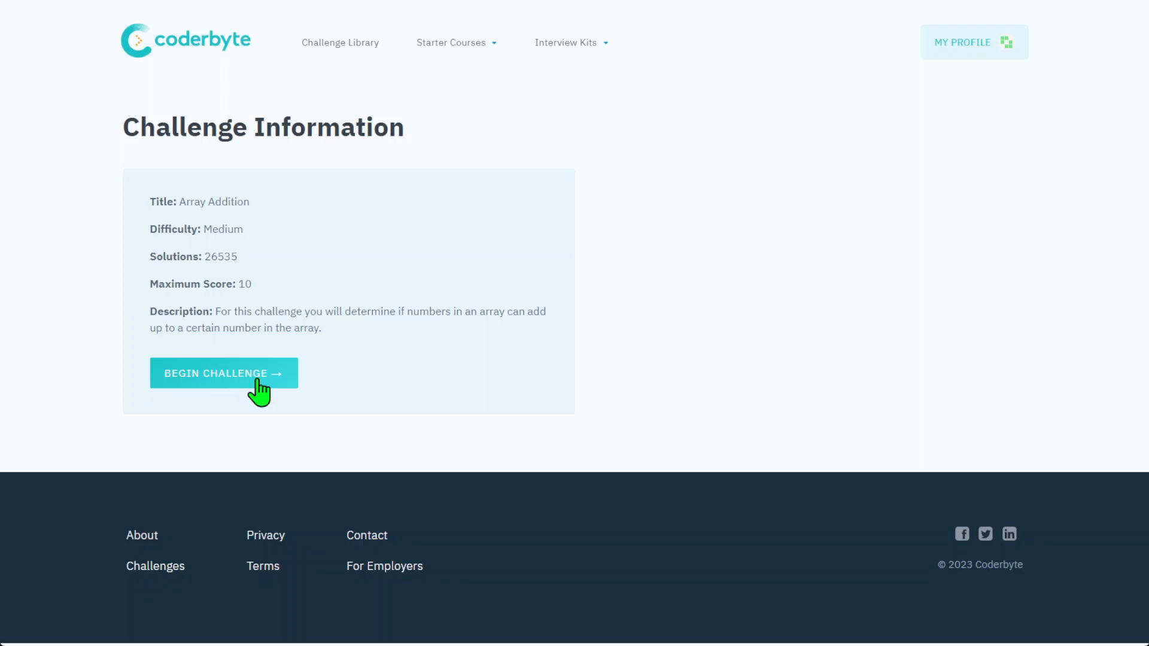
pyautogui.click(224, 374)
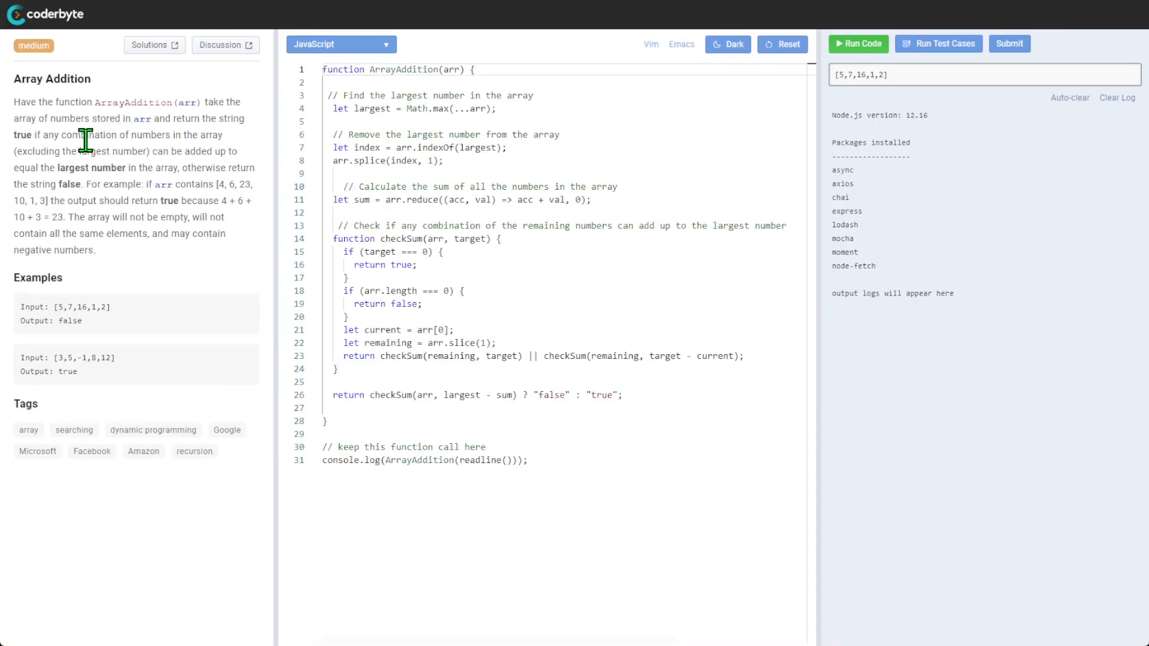
pyautogui.moveTo(10, 117)
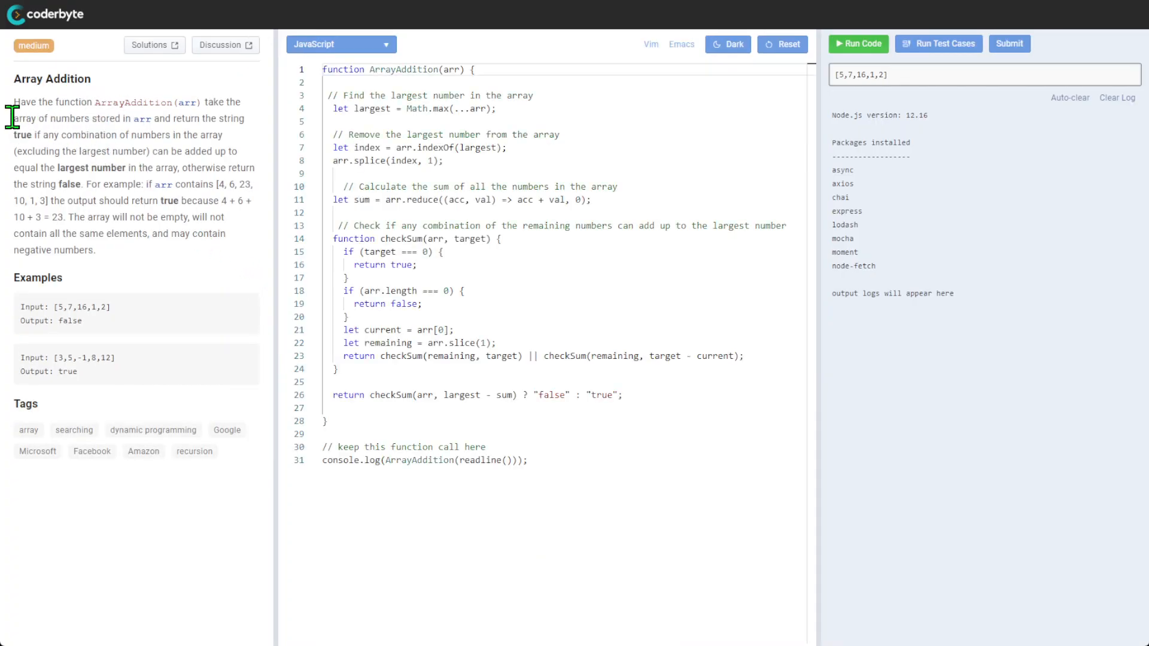
# - Highlight the key conditions in the description: return true, exclude the largest number, non-empty array
pyautogui.moveTo(12, 118); pyautogui.dragTo(96, 118)
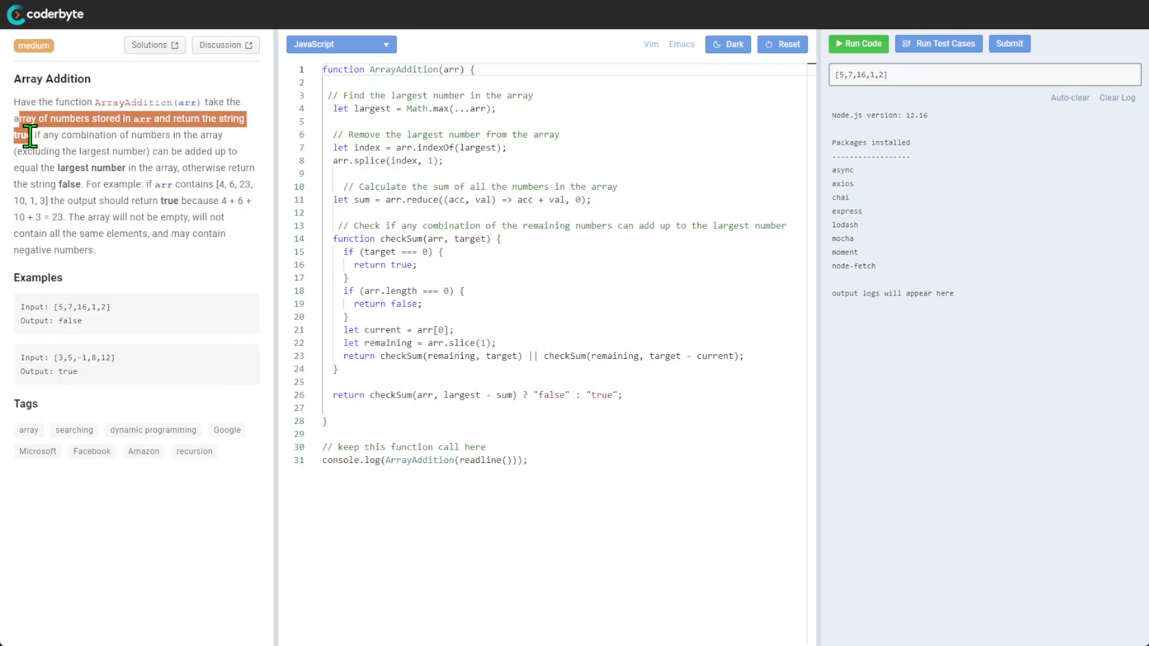
pyautogui.moveTo(21, 119); pyautogui.dragTo(73, 155)
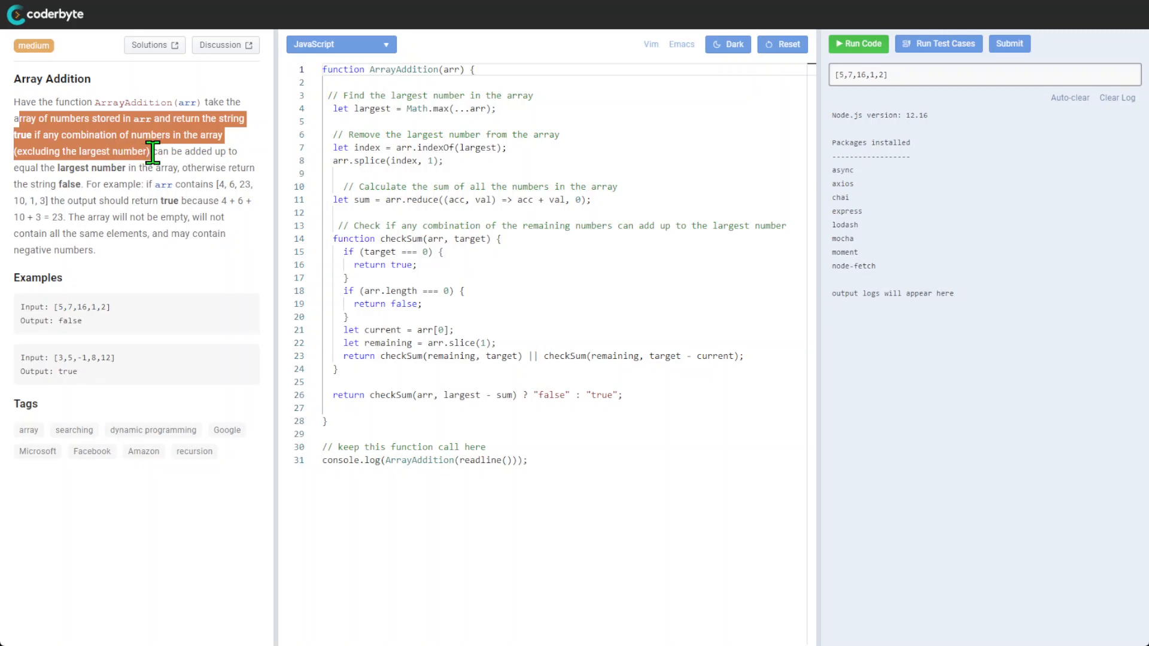
pyautogui.click(146, 154)
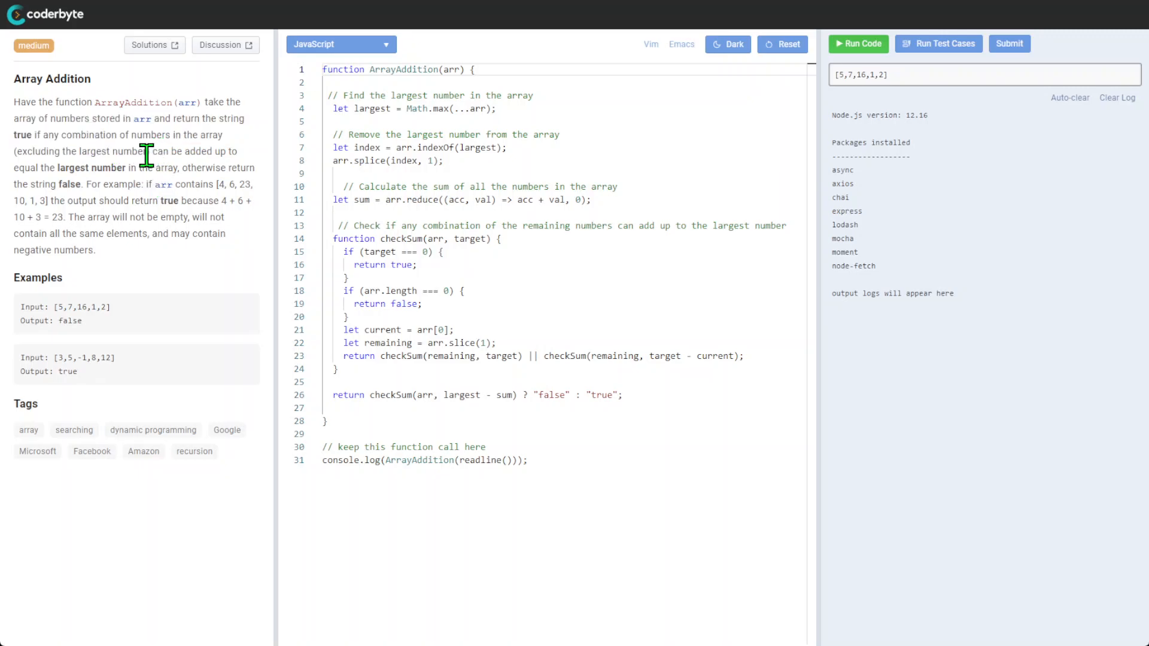
pyautogui.moveTo(149, 151); pyautogui.dragTo(162, 168)
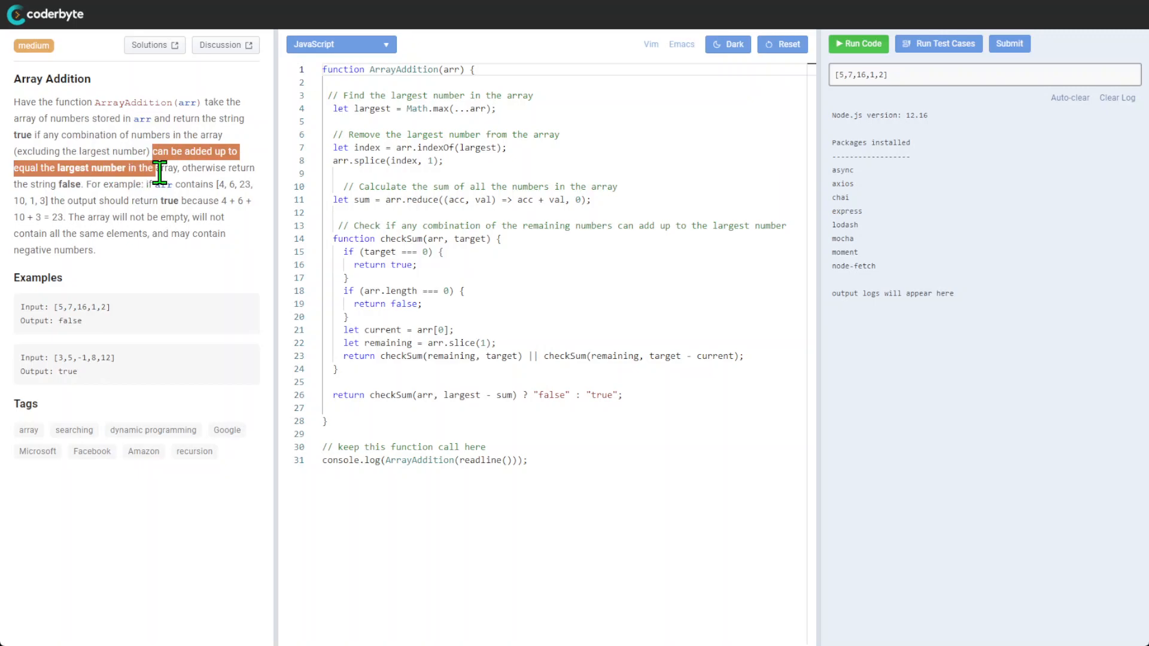
pyautogui.moveTo(88, 205)
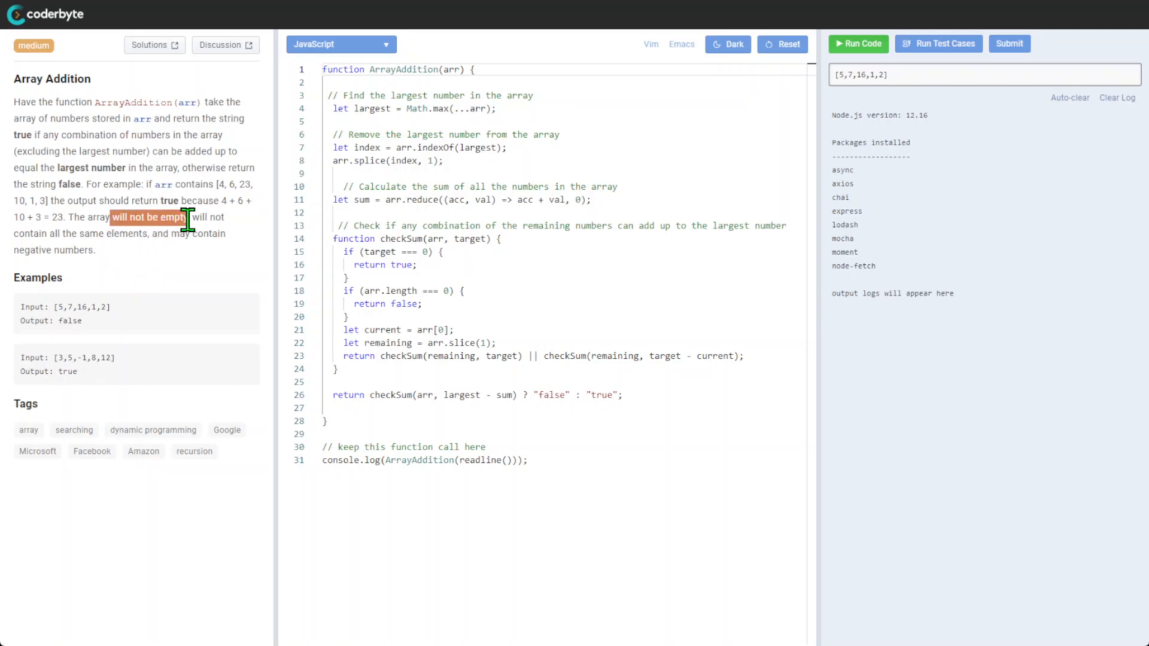
pyautogui.moveTo(188, 217); pyautogui.dragTo(220, 233)
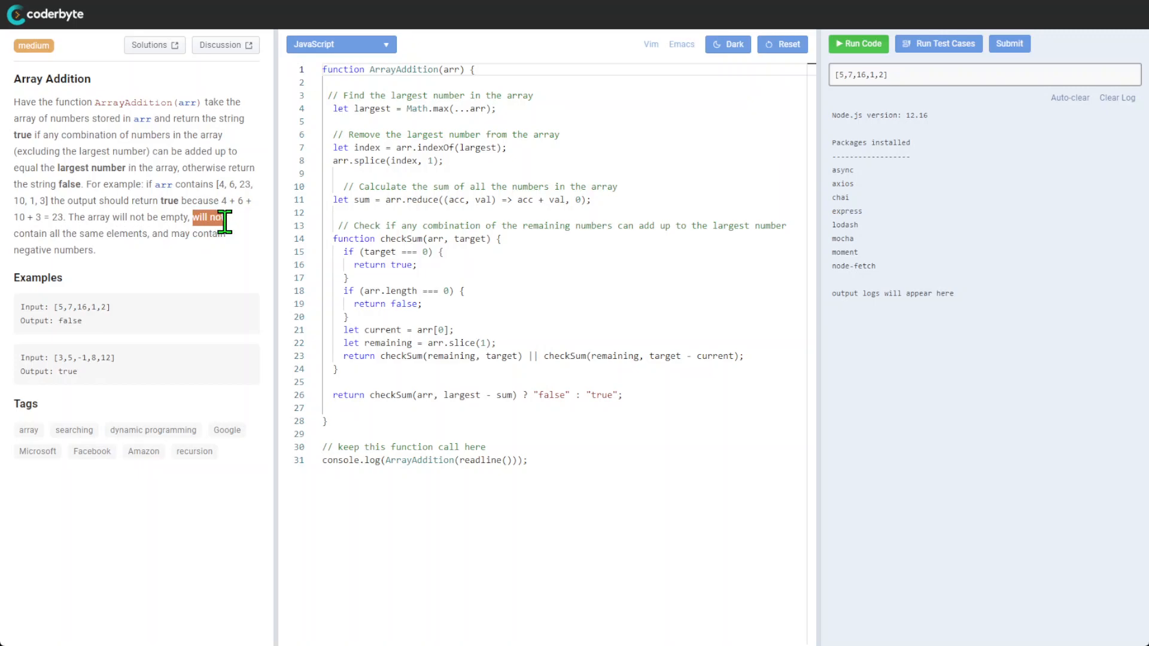
pyautogui.moveTo(225, 217); pyautogui.dragTo(152, 233)
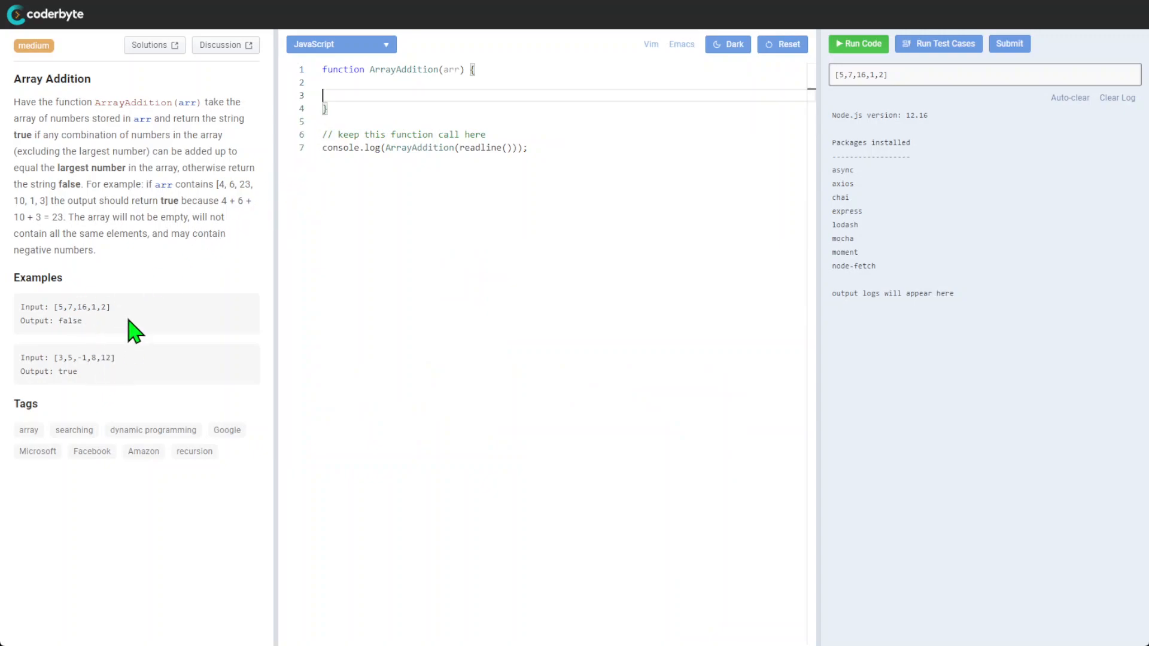
pyautogui.moveTo(112, 330)
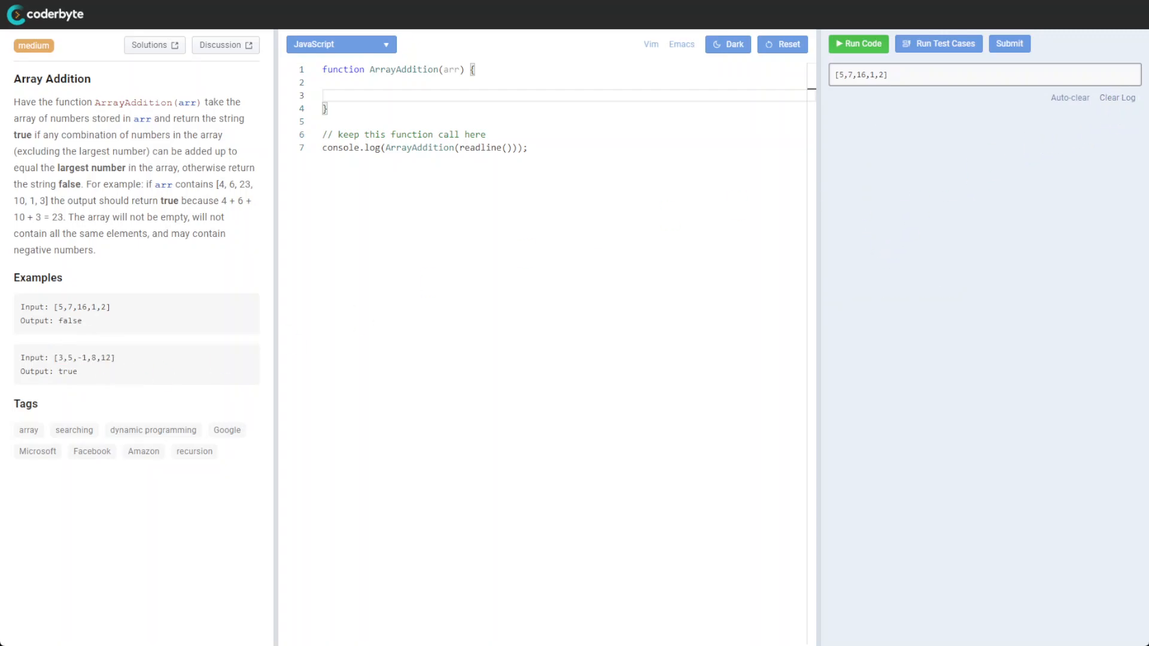
# - Run the pasted isContains solution on the sample cases and mark the new comment in ArrayAddition
pyautogui.click(938, 43)
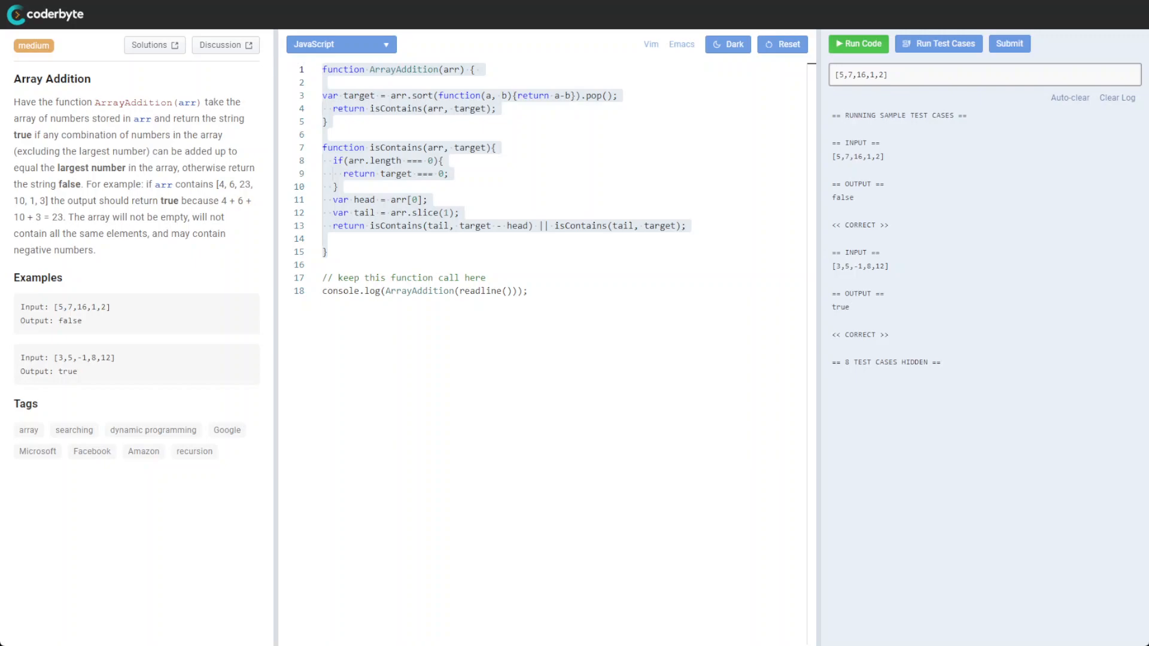
pyautogui.moveTo(881, 324)
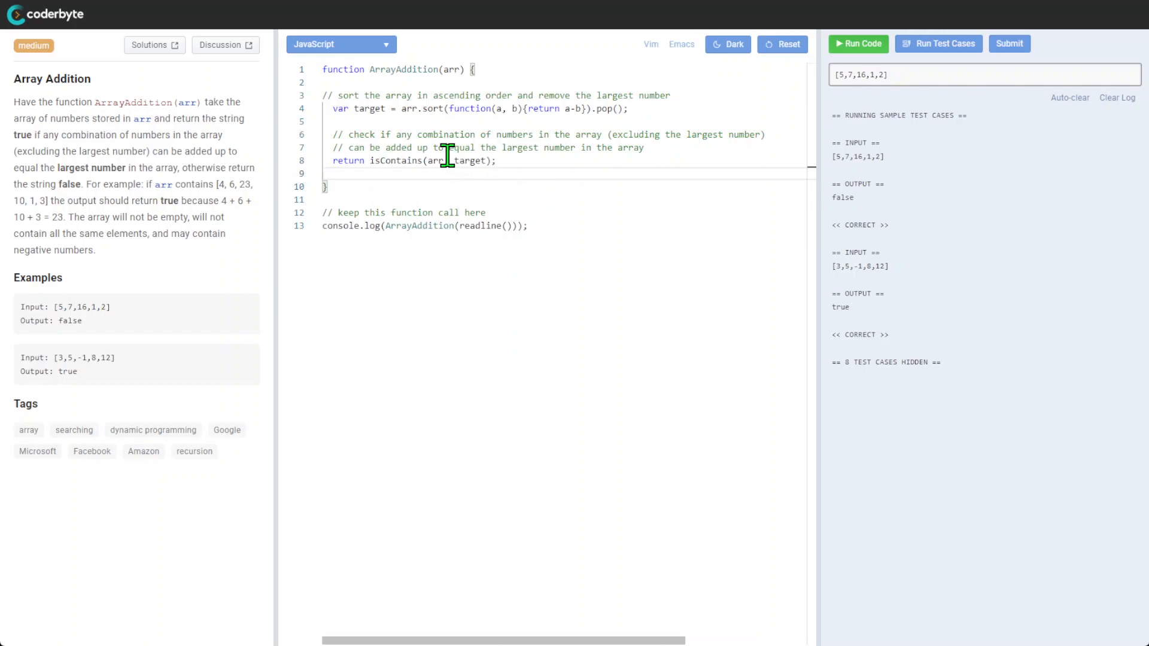
pyautogui.moveTo(703, 154)
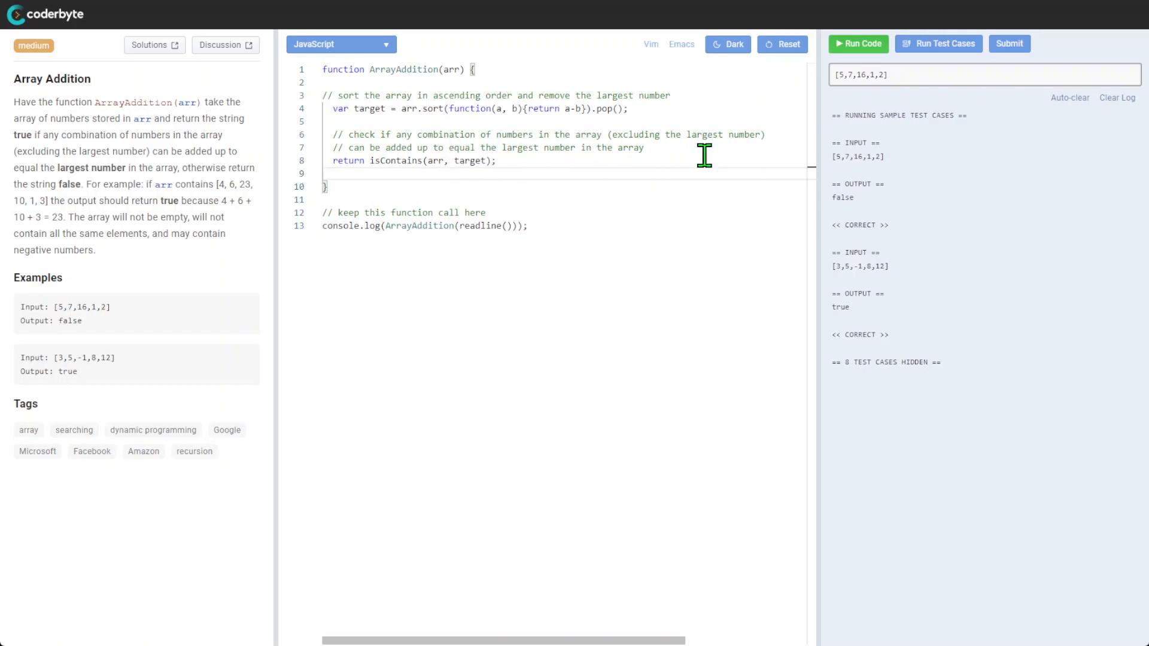
pyautogui.moveTo(703, 147); pyautogui.dragTo(615, 148)
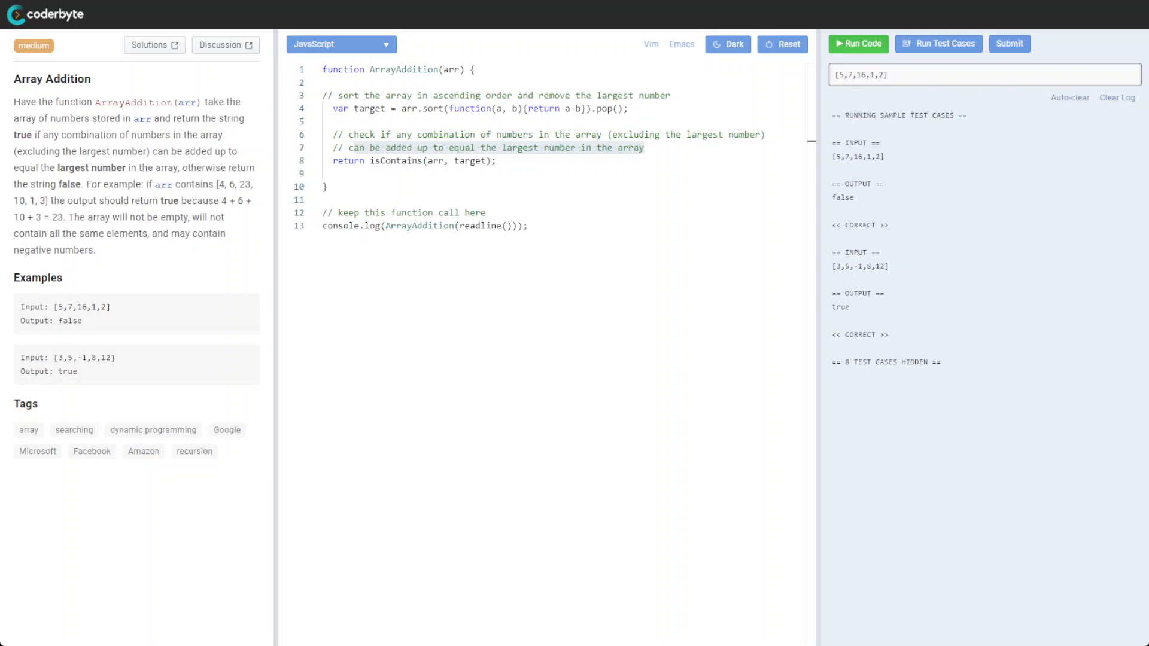
pyautogui.moveTo(825, 254)
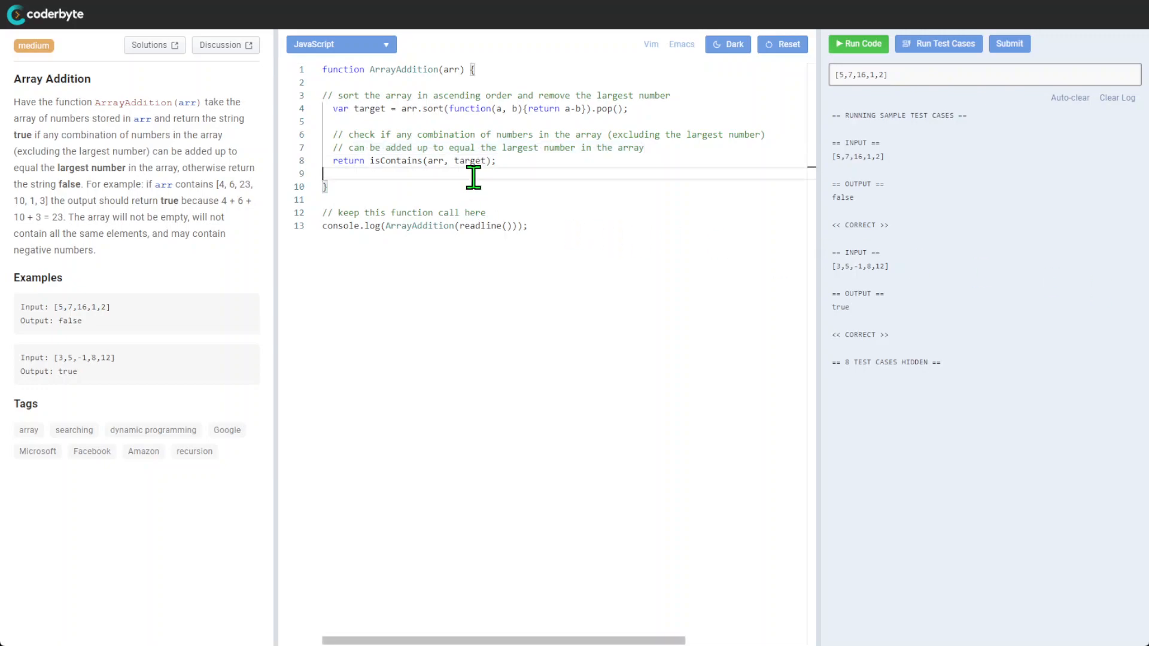
# - Insert the commented recursive isContains helper and review its arr parameter, empty-array and first-element comments
pyautogui.press('enter')
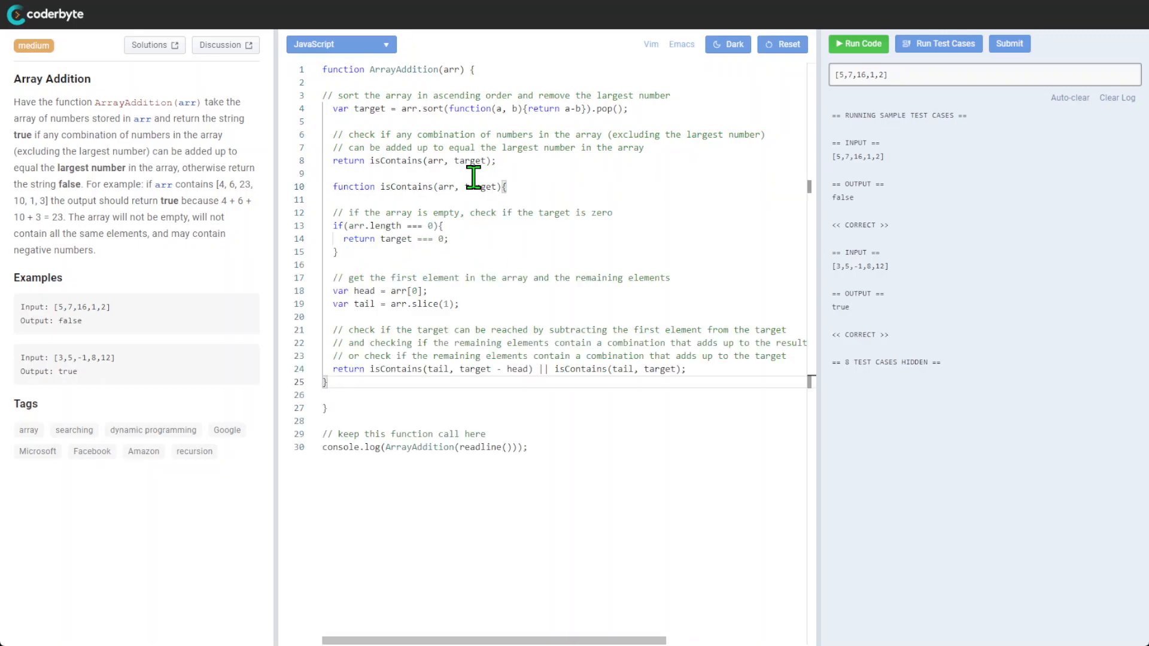
pyautogui.doubleClick(406, 186)
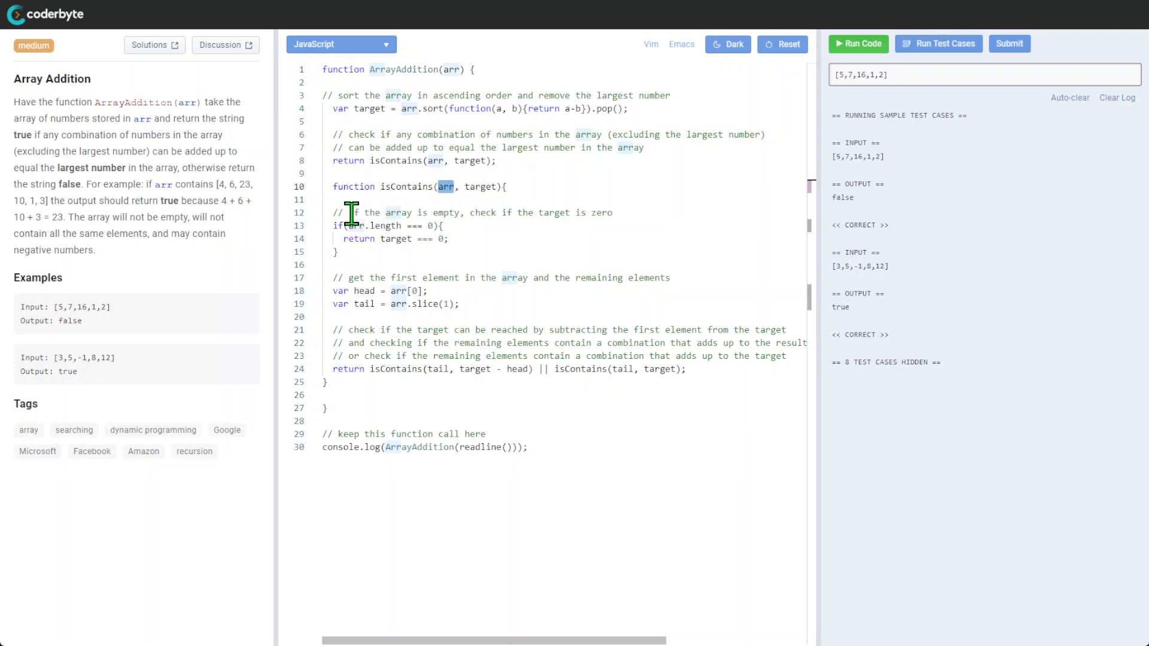
pyautogui.moveTo(351, 213); pyautogui.dragTo(610, 213)
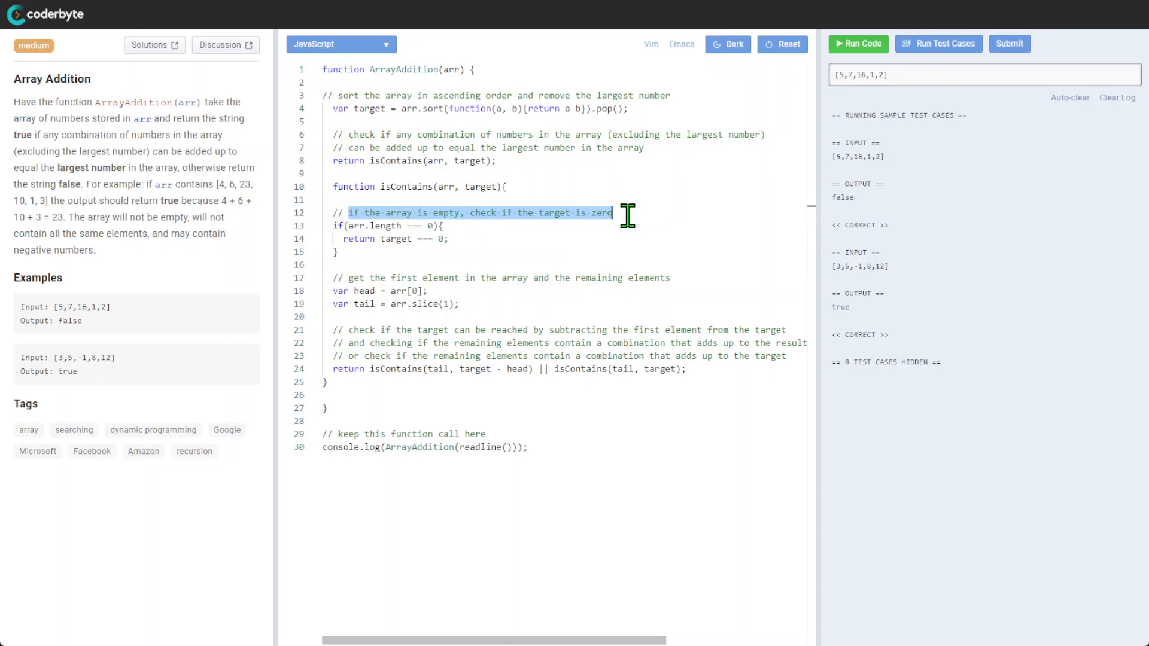
pyautogui.moveTo(584, 245)
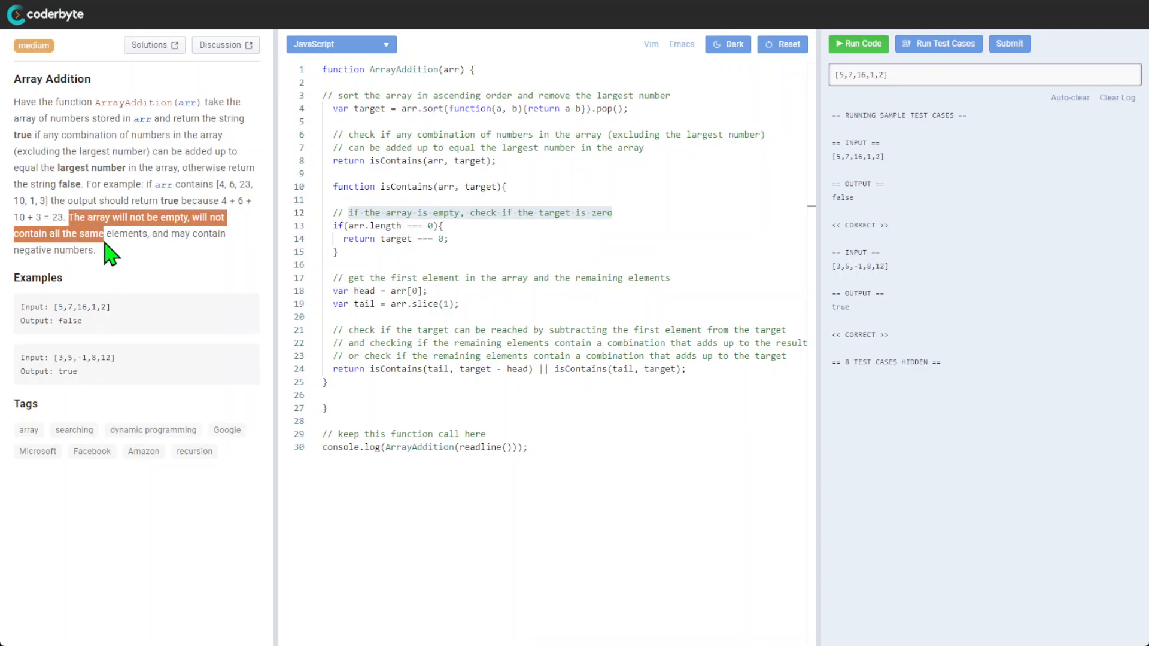
pyautogui.doubleClick(432, 278)
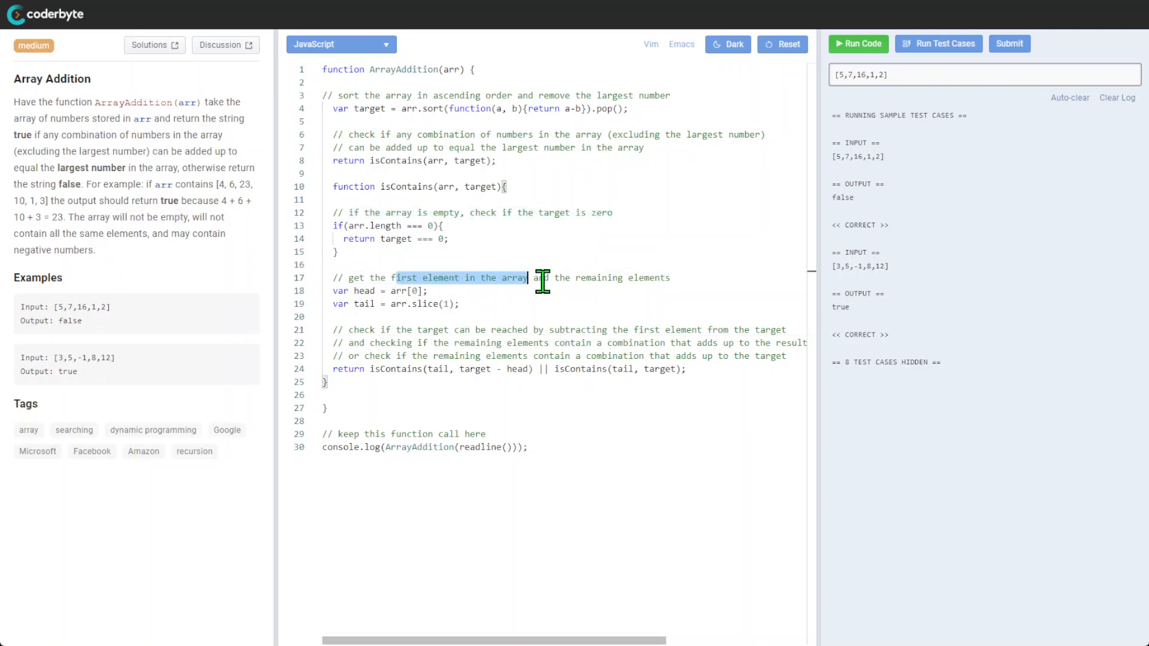
pyautogui.moveTo(543, 278); pyautogui.dragTo(670, 278)
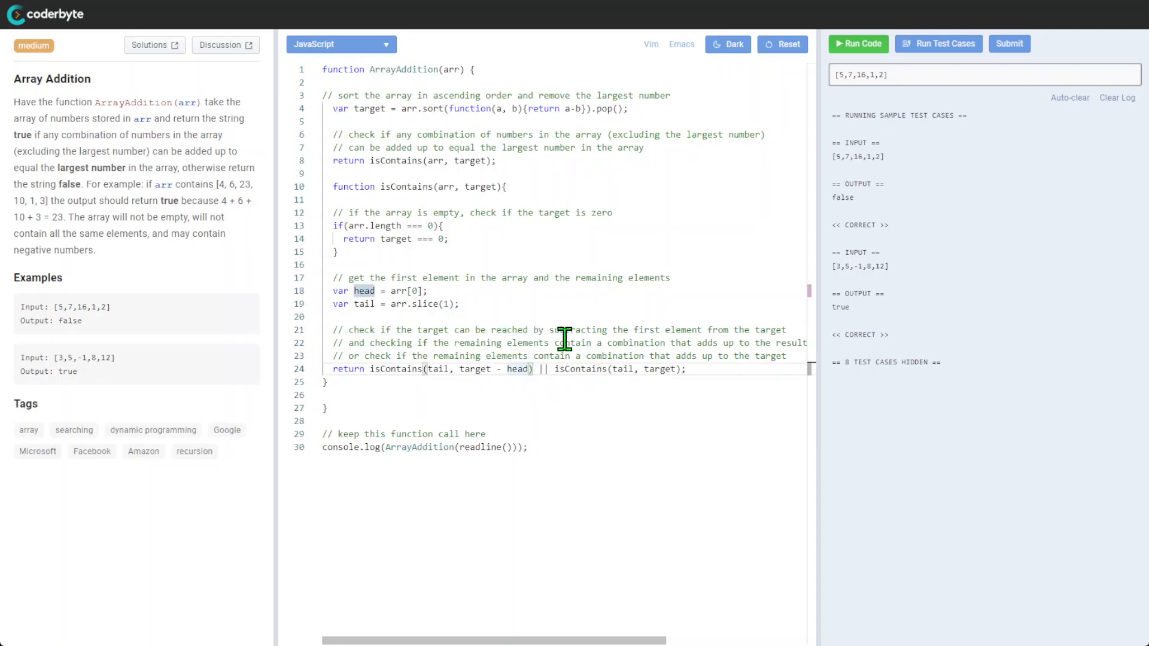
pyautogui.moveTo(601, 369)
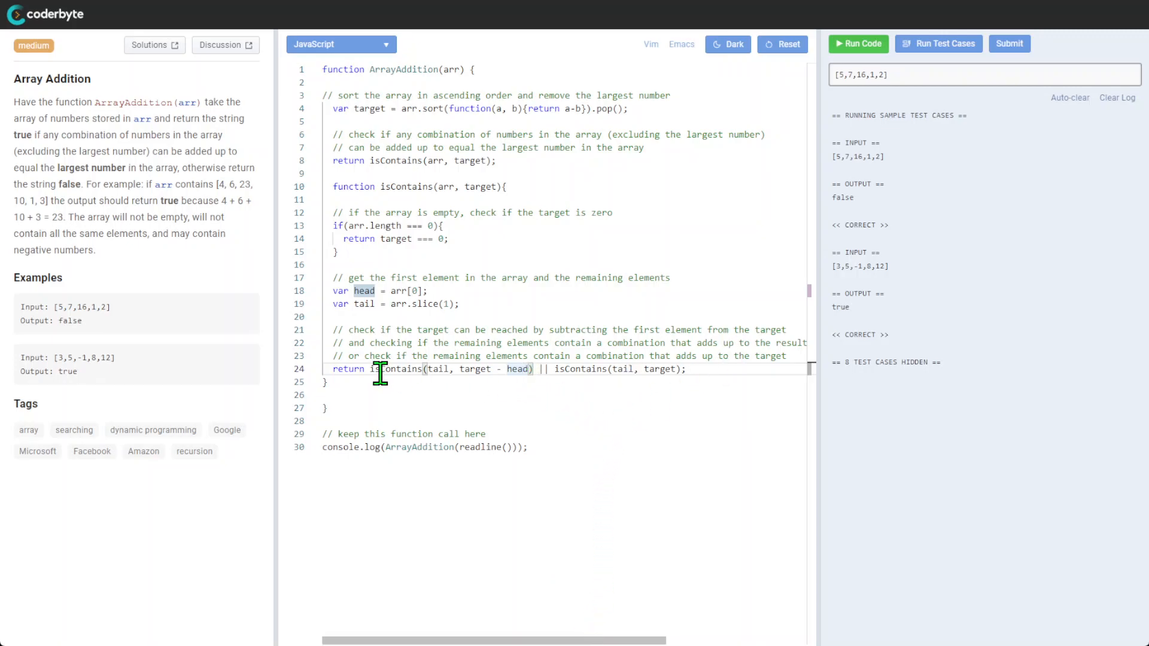
pyautogui.doubleClick(394, 369)
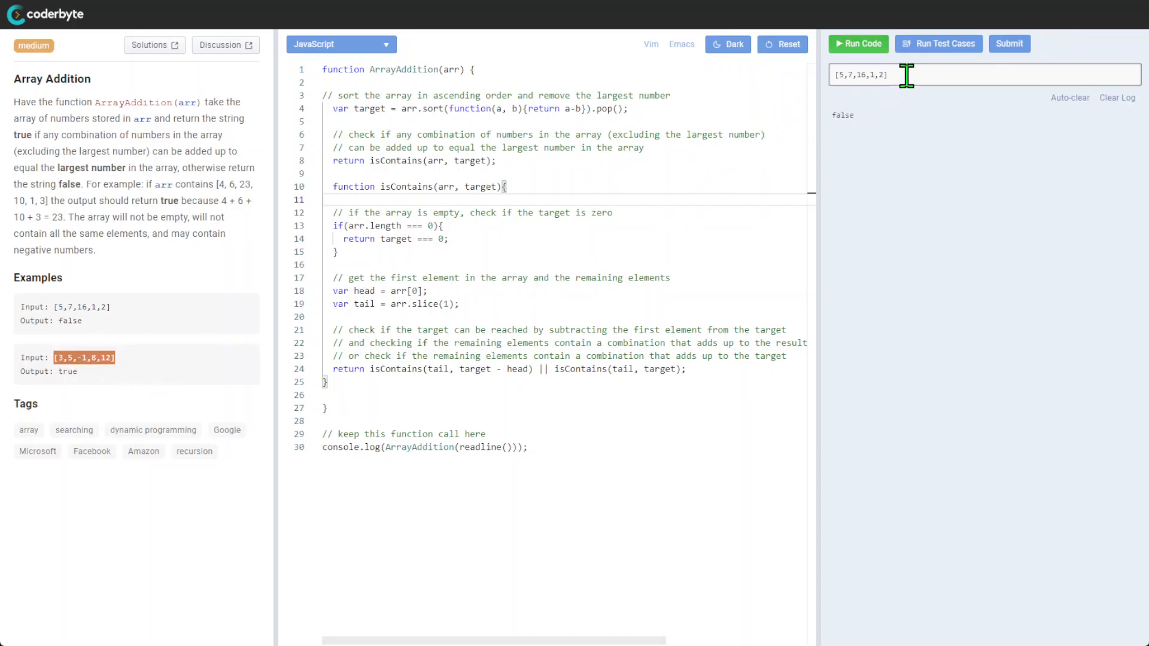
# - Run the code on [3,5,-1,8,12] and [10,12,50,1,-5,1,0], then rerun the sample test cases
pyautogui.click(857, 43)
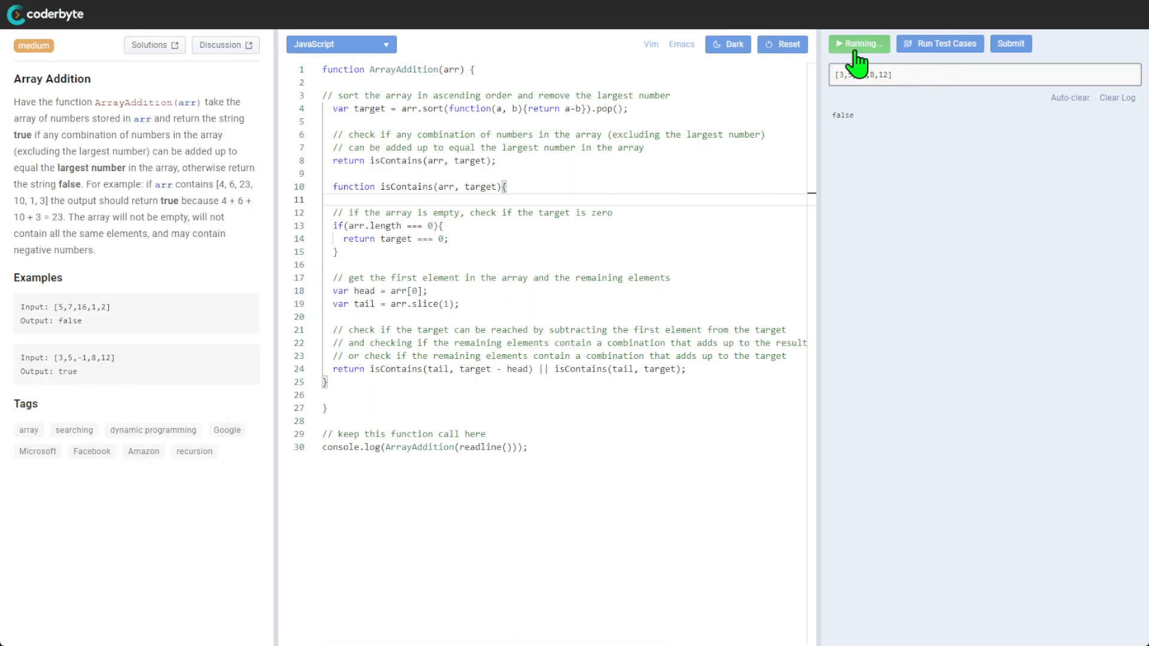
pyautogui.click(858, 43)
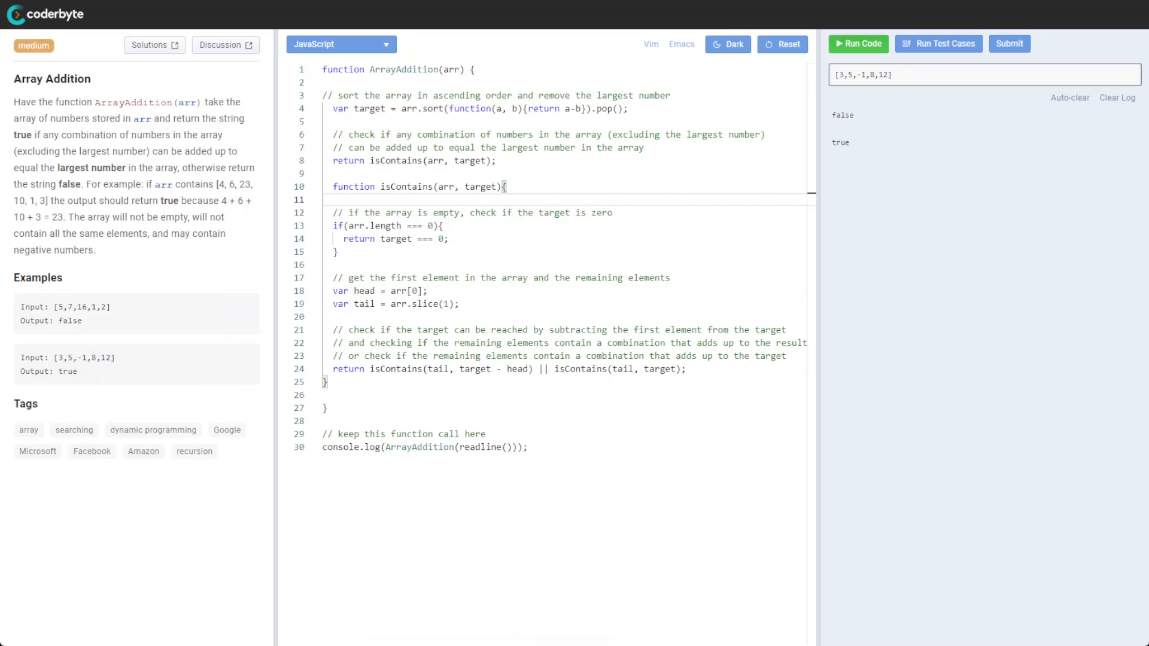
pyautogui.write('[10,12,50,1,-5,1,0]')
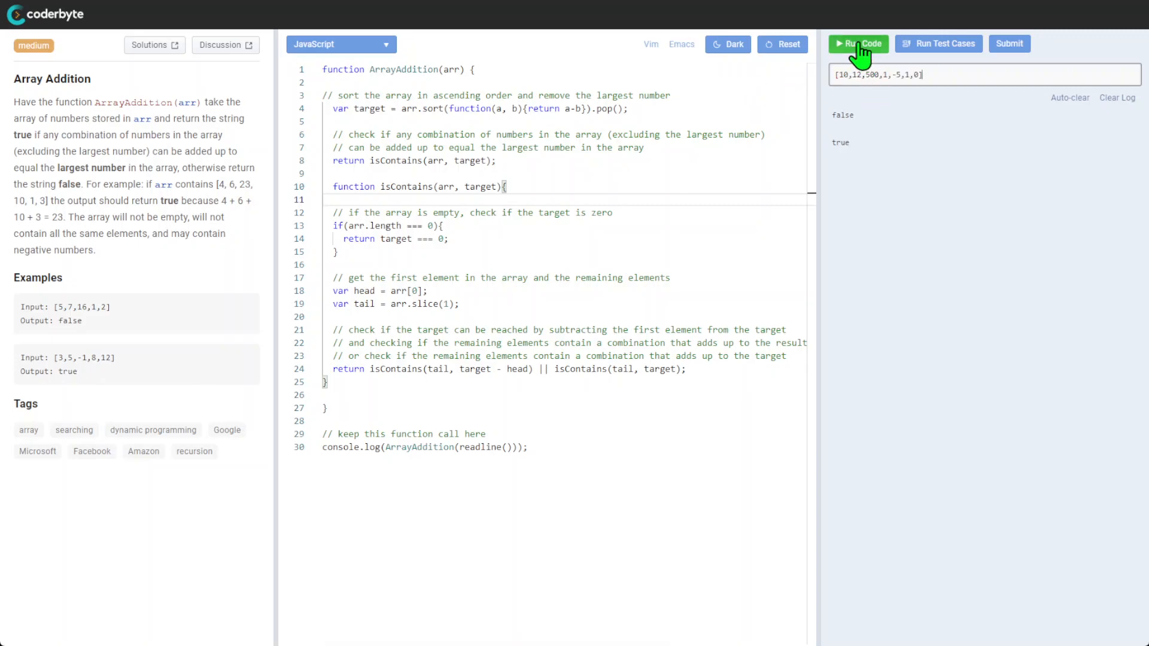
pyautogui.click(858, 43)
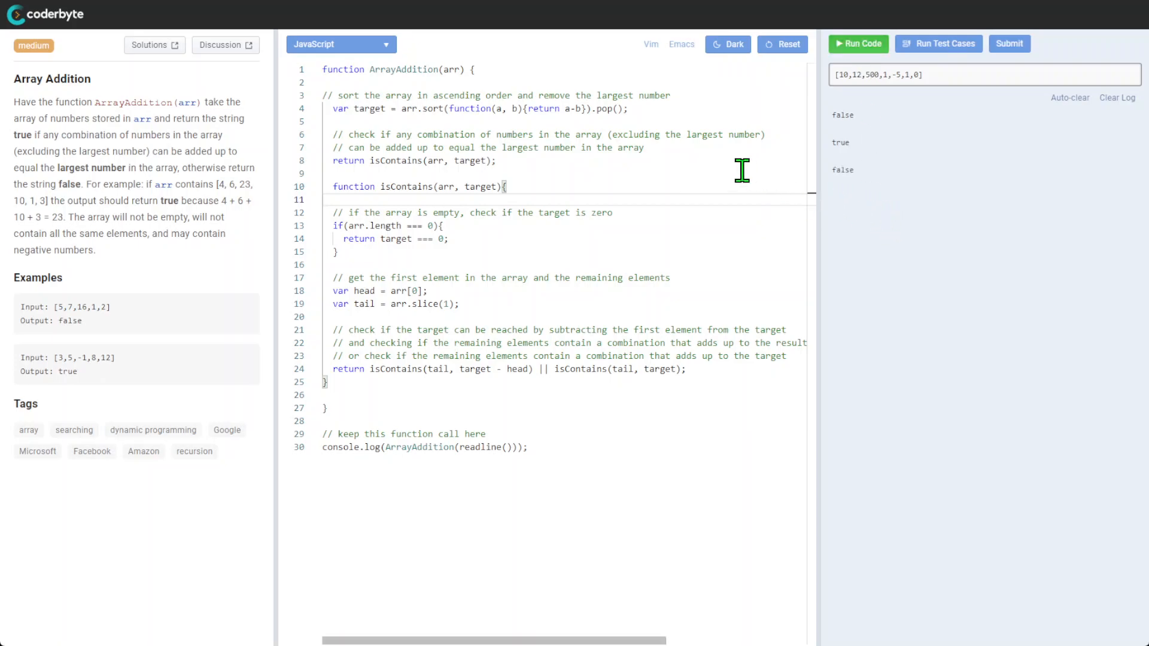
pyautogui.moveTo(931, 79)
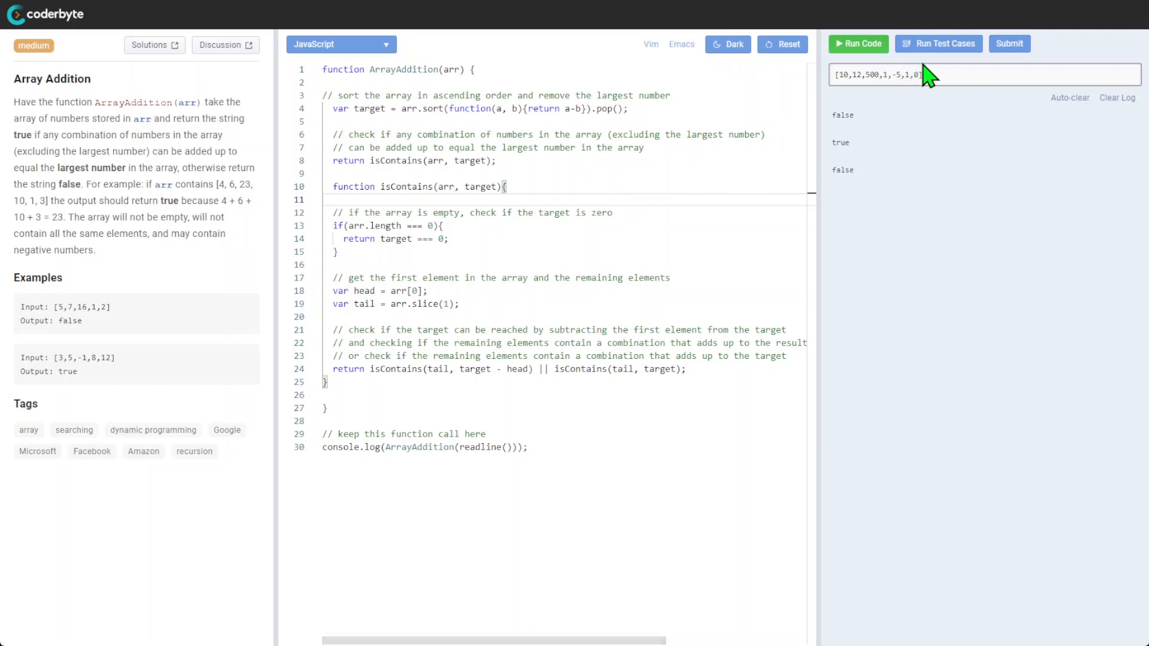
pyautogui.click(944, 43)
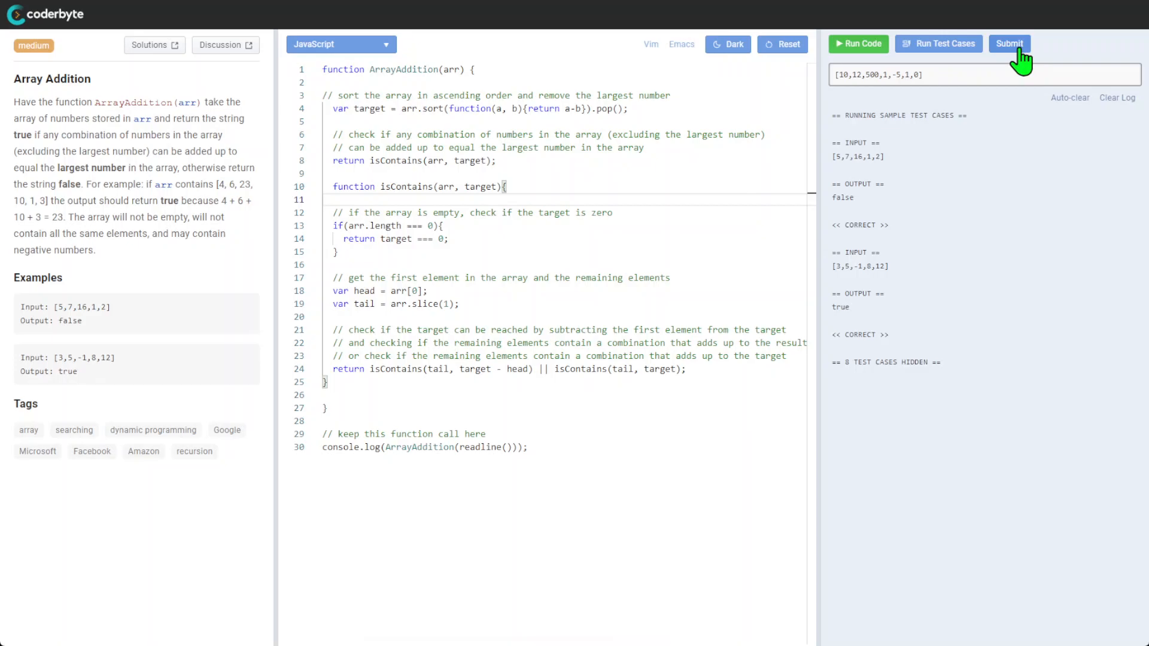
# - Submit the solution and confirm it for grading
pyautogui.click(1009, 43)
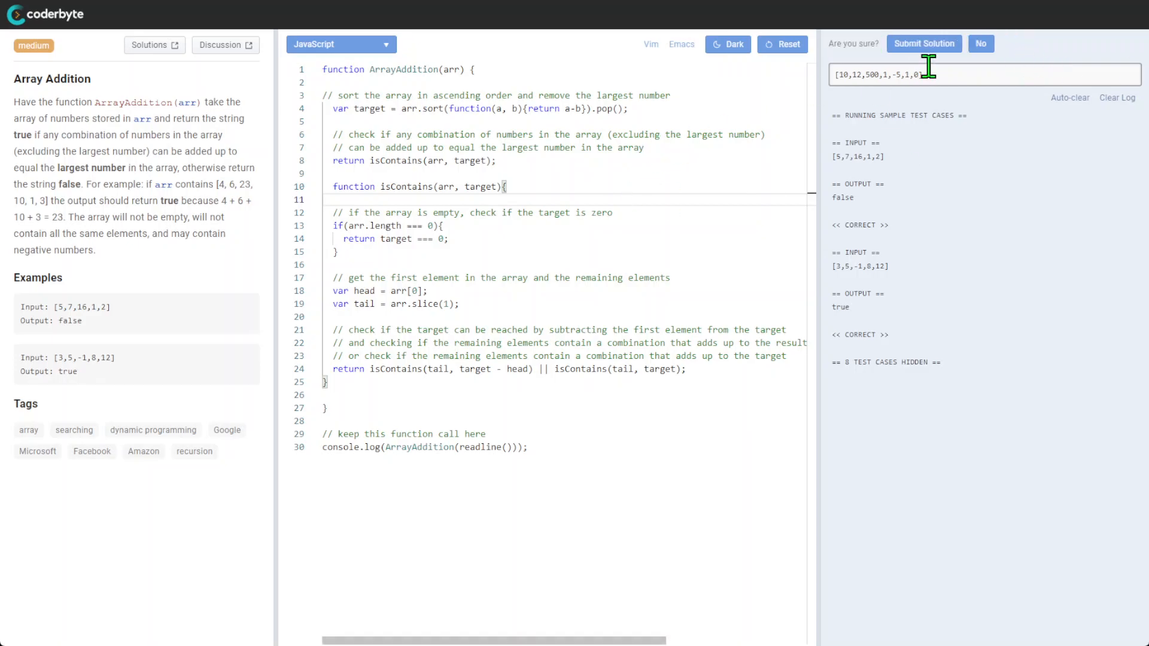
pyautogui.click(924, 43)
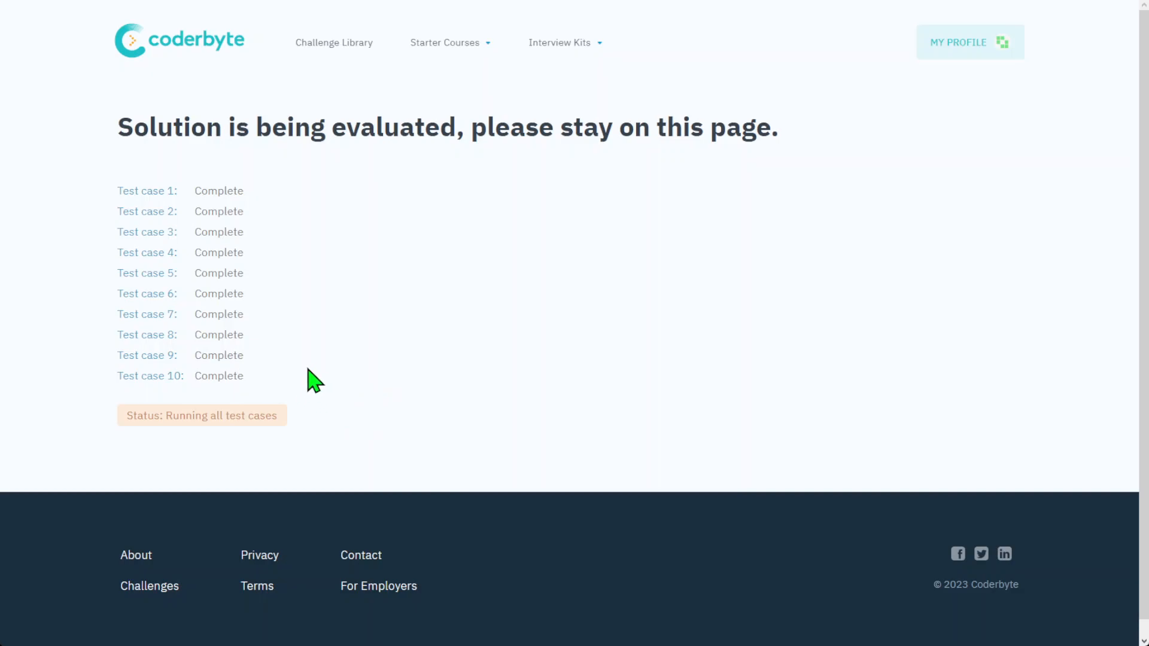
pyautogui.moveTo(315, 376)
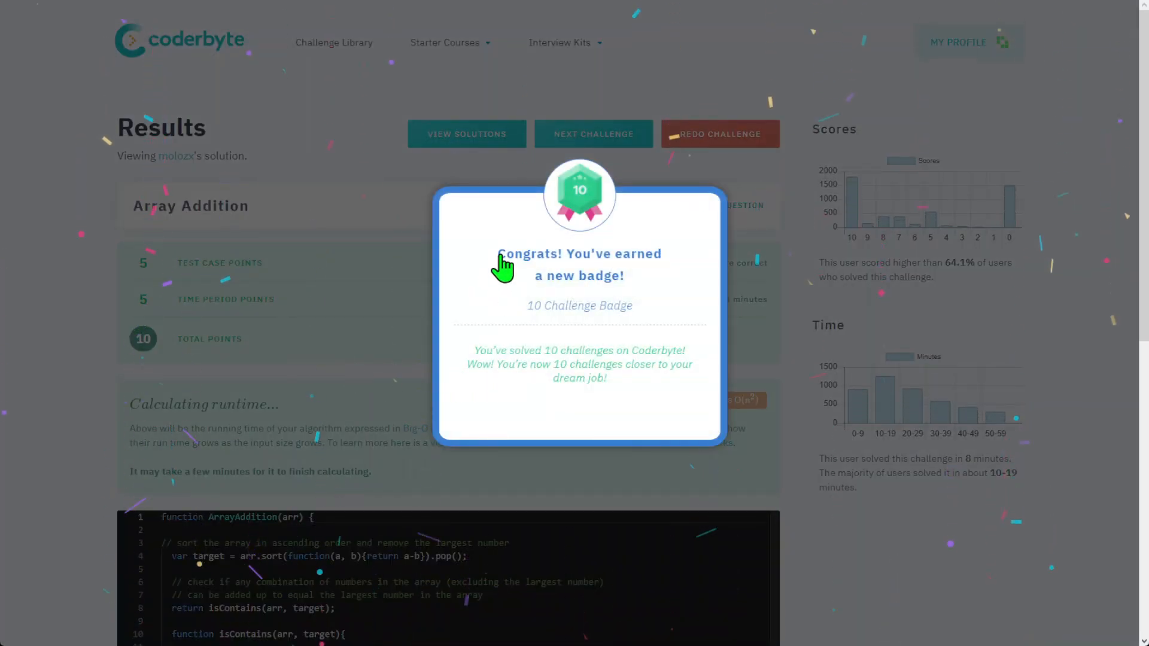
pyautogui.moveTo(346, 396)
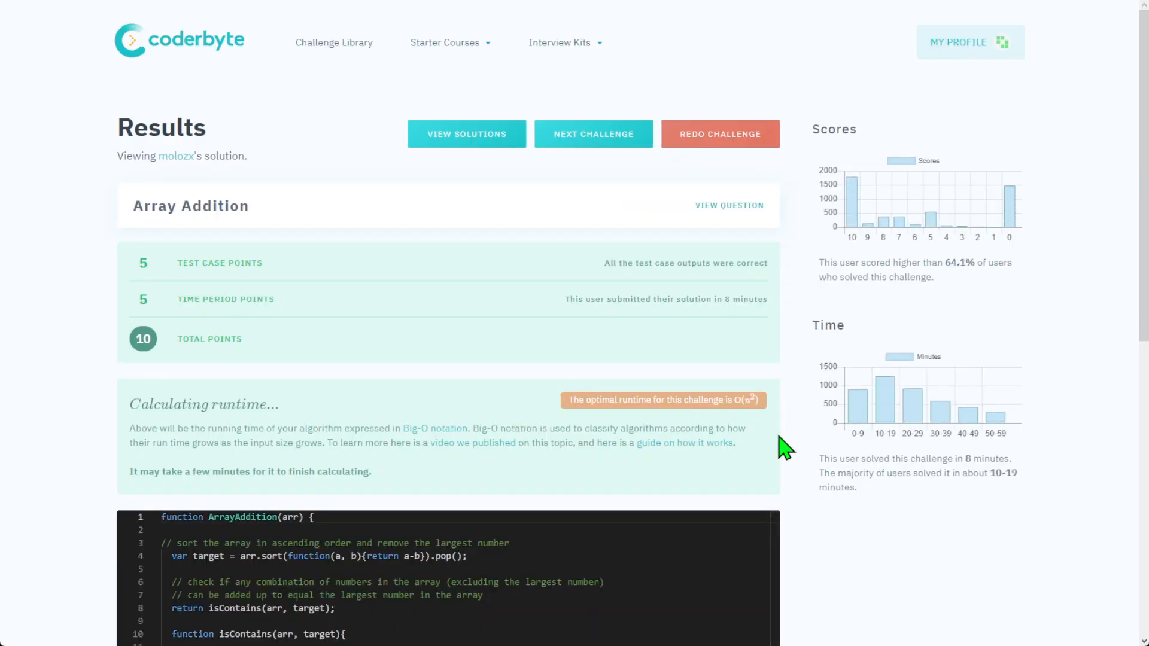
# - Scroll the results page to the points breakdown showing 10 total points
pyautogui.scroll(-3)
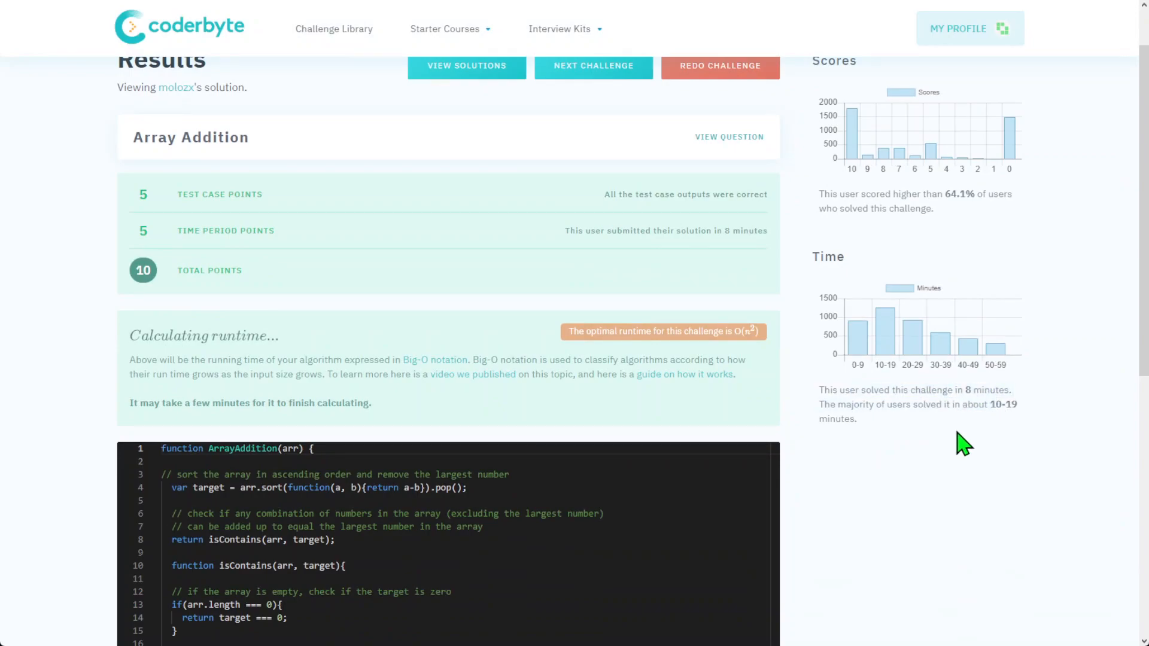
pyautogui.moveTo(990, 440)
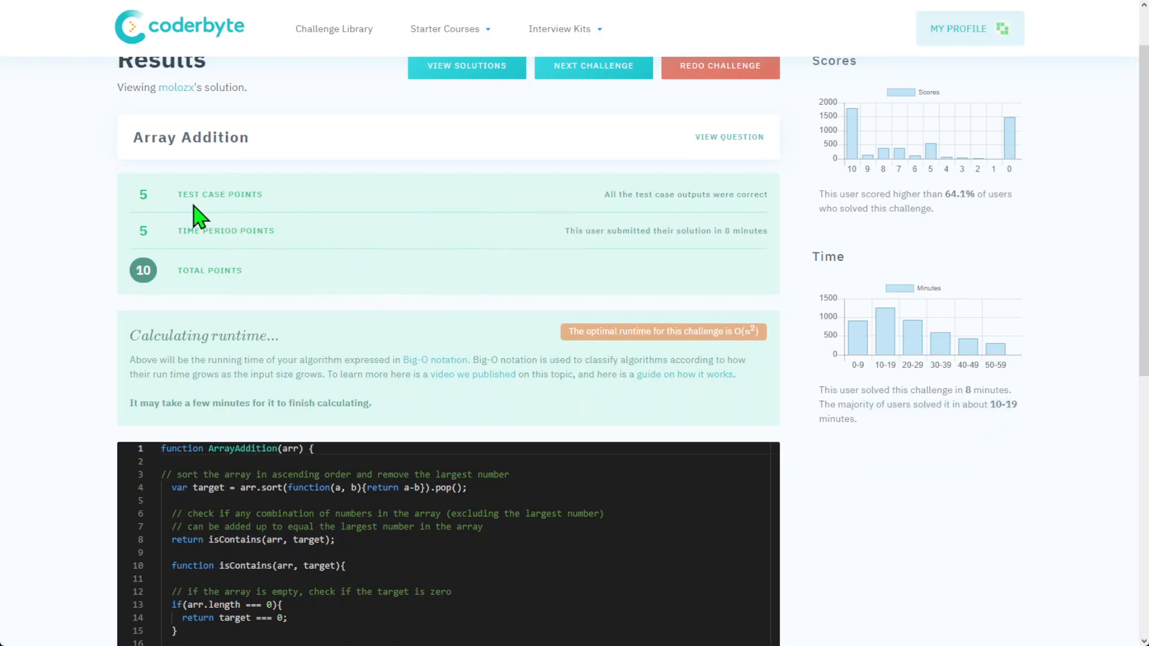
pyautogui.moveTo(712, 204)
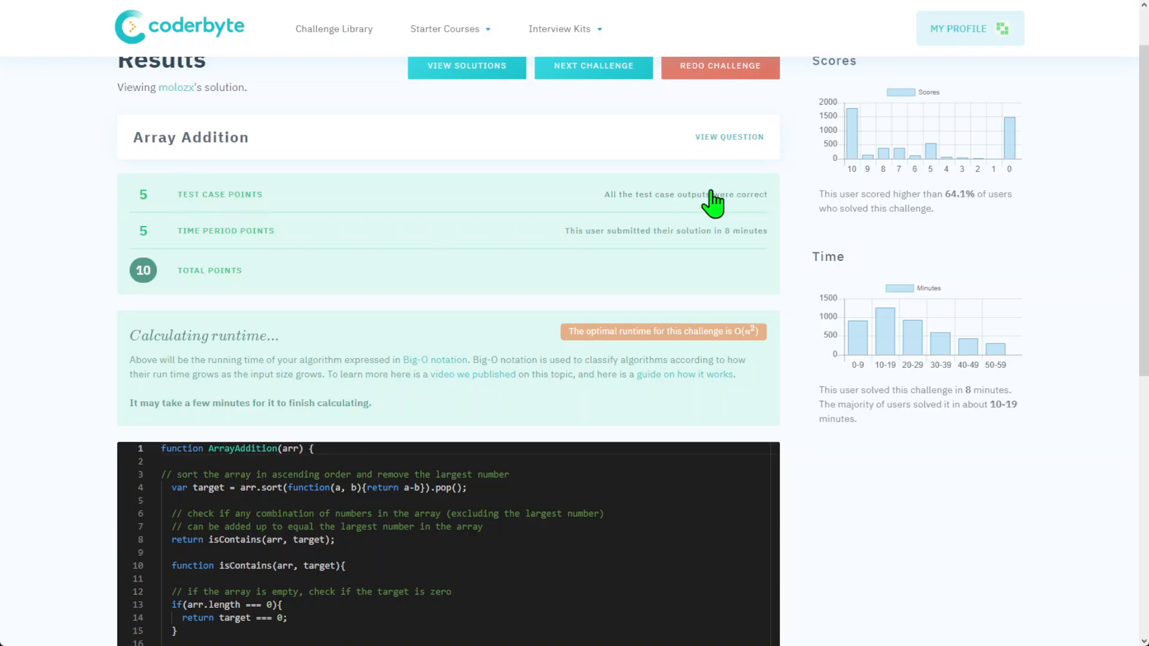
pyautogui.moveTo(701, 217)
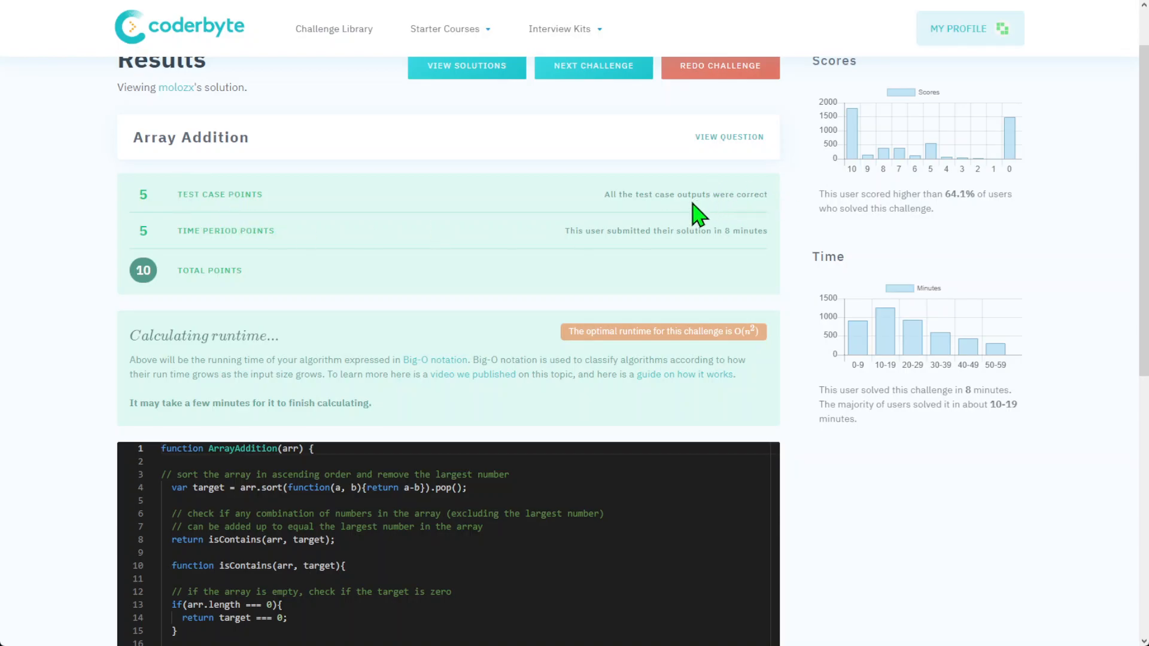
pyautogui.moveTo(651, 210)
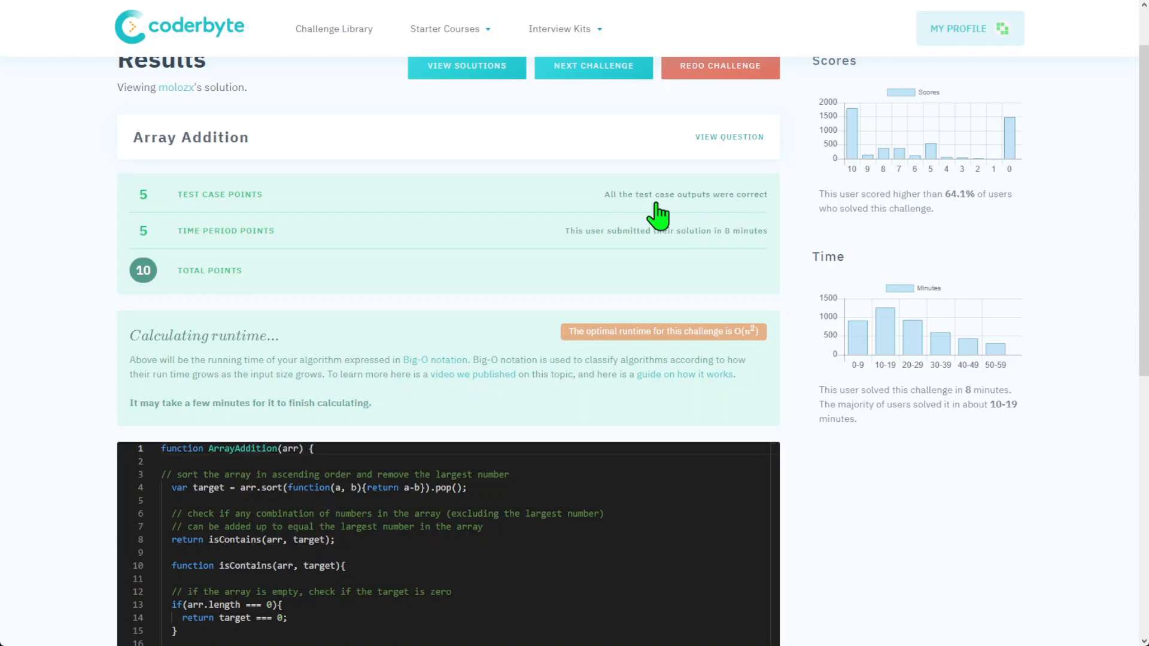
pyautogui.scroll(-3)
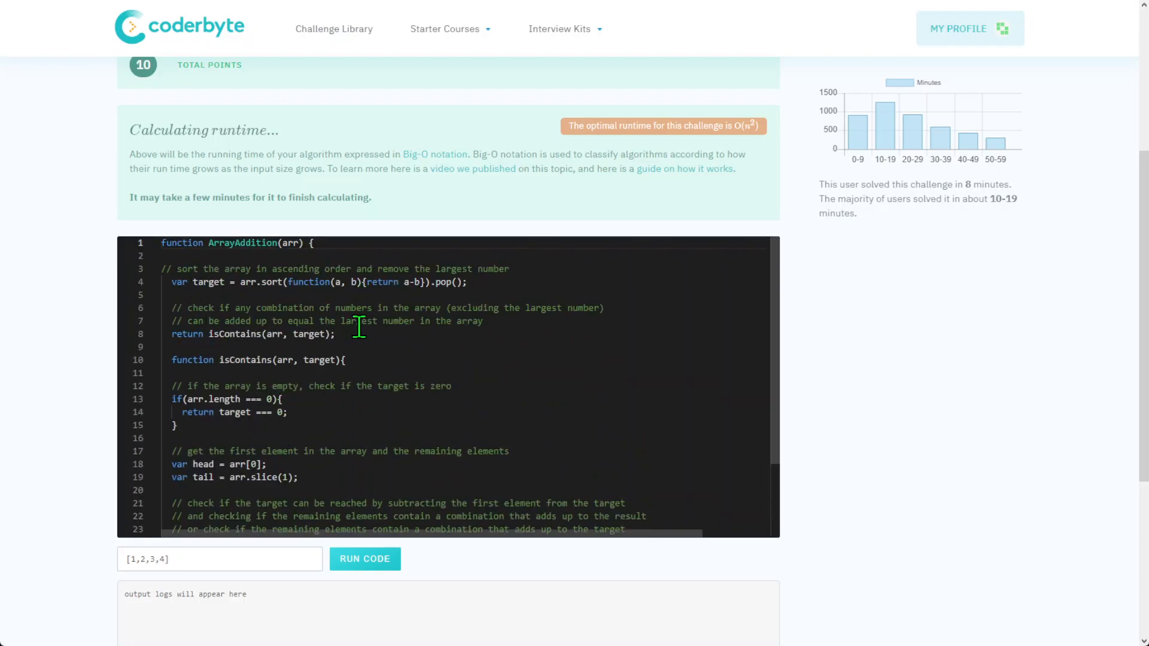
pyautogui.moveTo(551, 339)
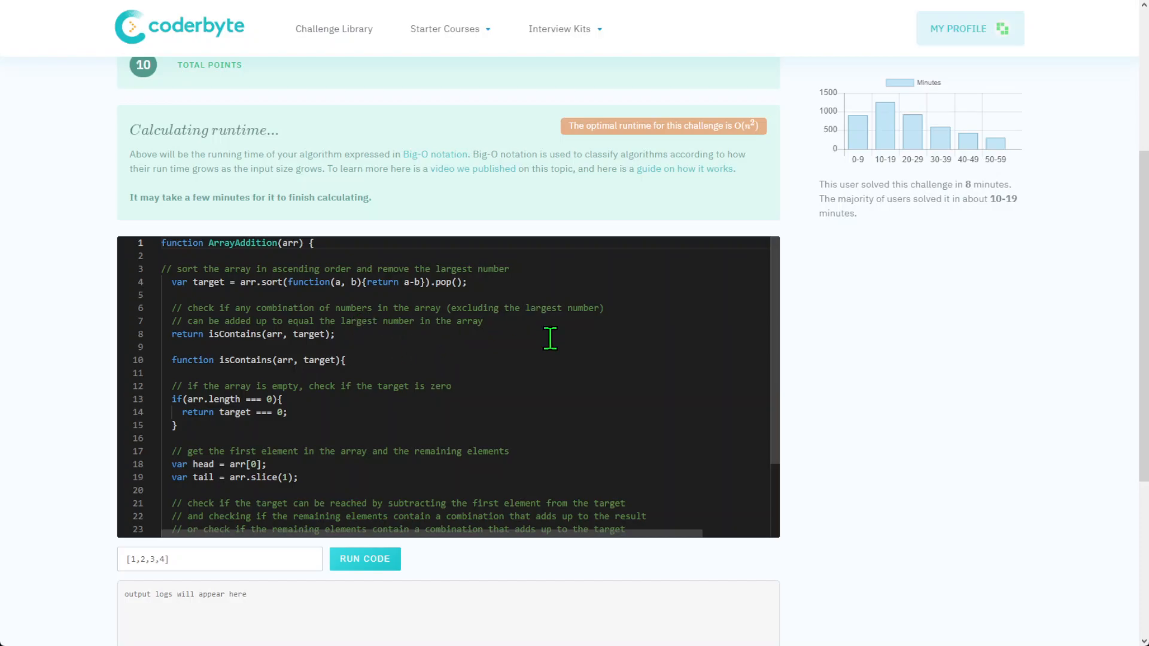
pyautogui.moveTo(622, 385)
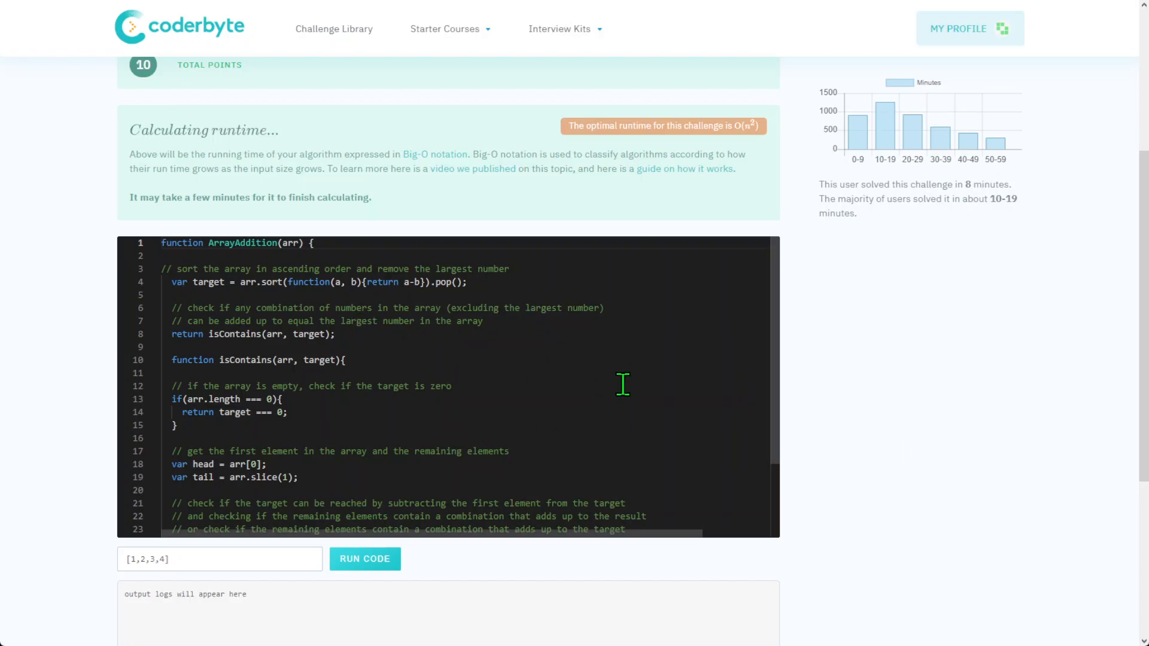
pyautogui.scroll(-3)
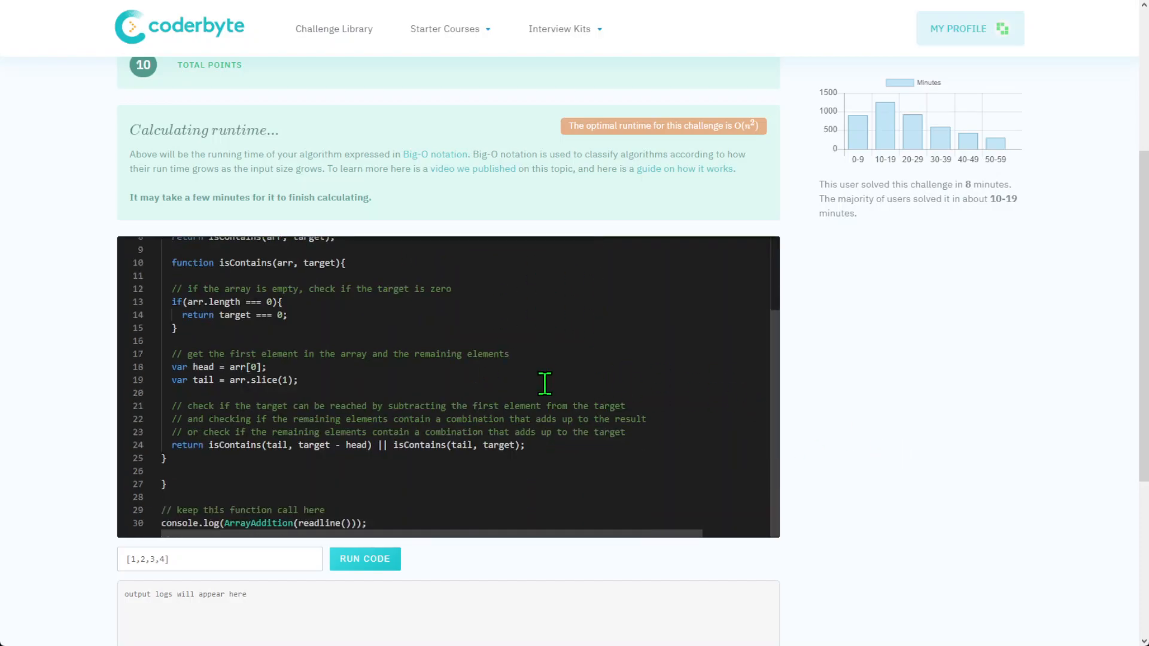
pyautogui.moveTo(533, 410)
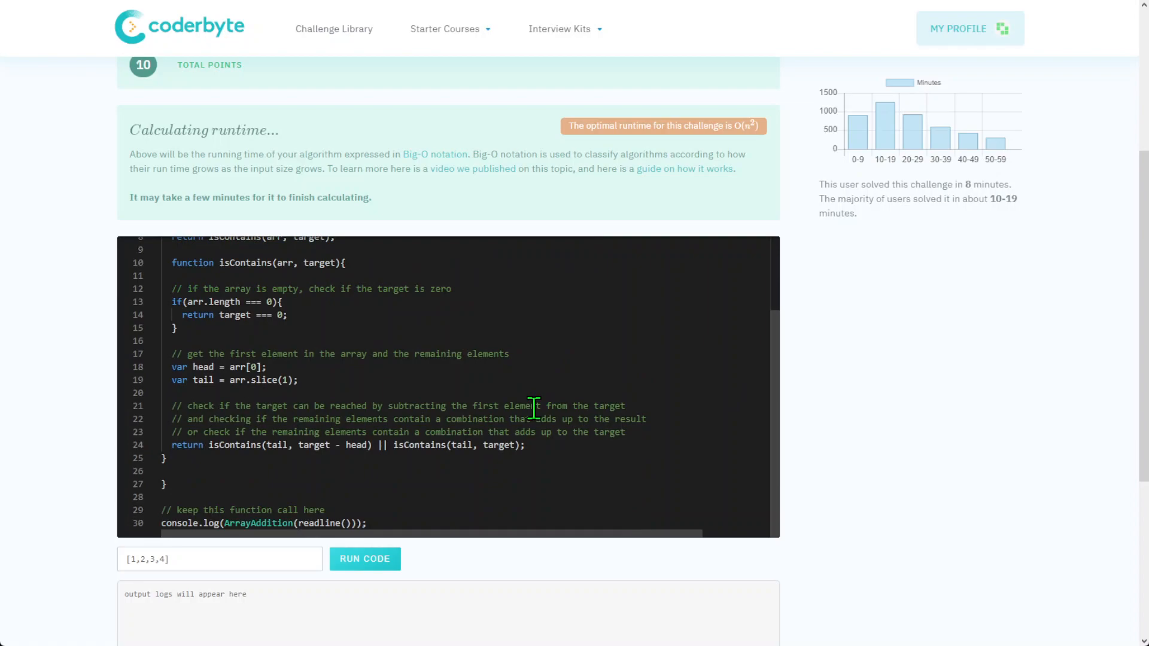
pyautogui.scroll(-3)
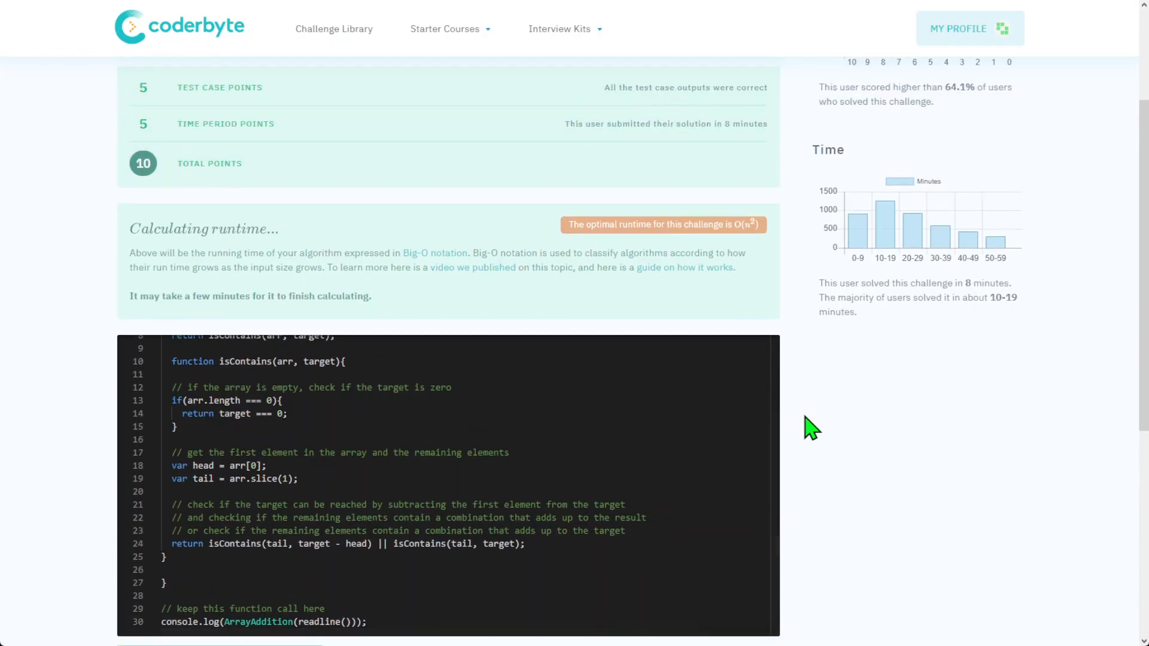